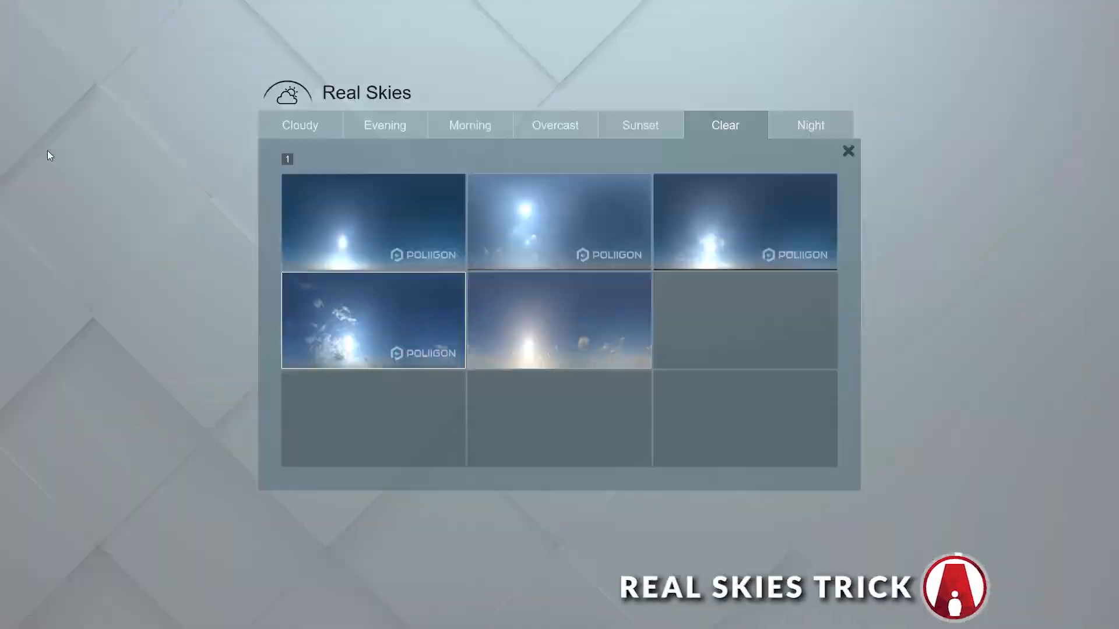
- Swap the clear sky for a cloudier Real Skies image and return to Photo mode
click(745, 221)
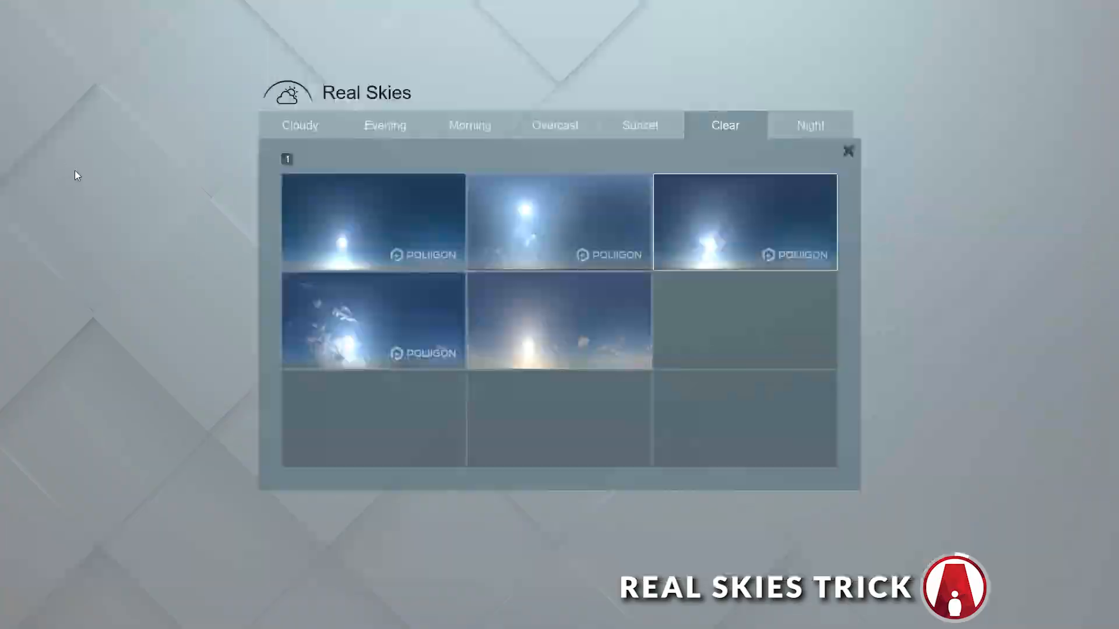
click(744, 222)
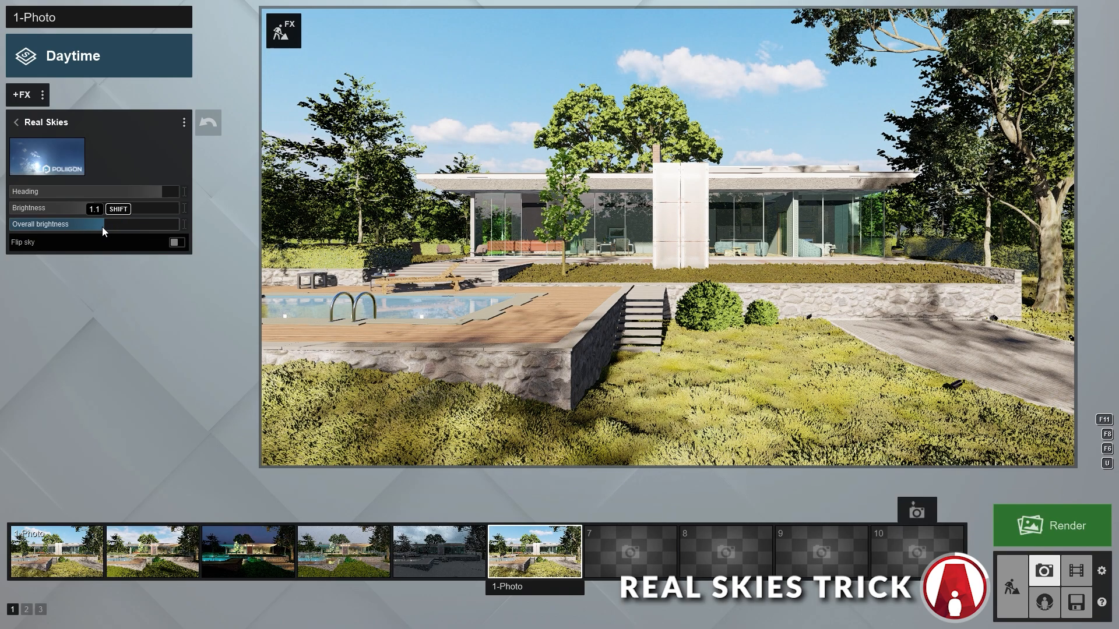
click(47, 157)
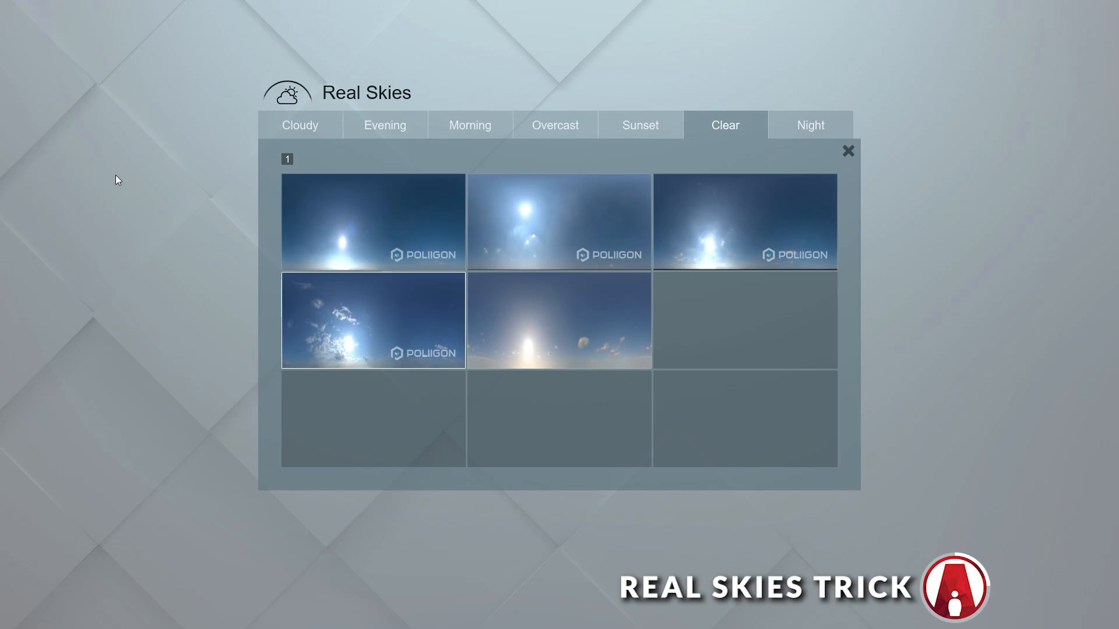
click(372, 320)
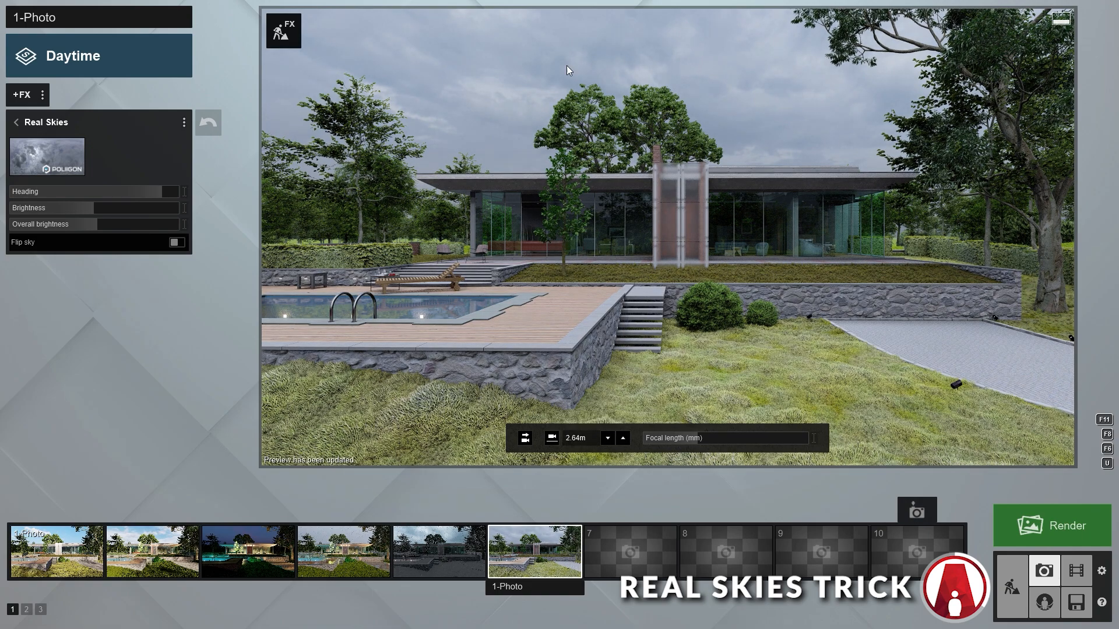
click(47, 156)
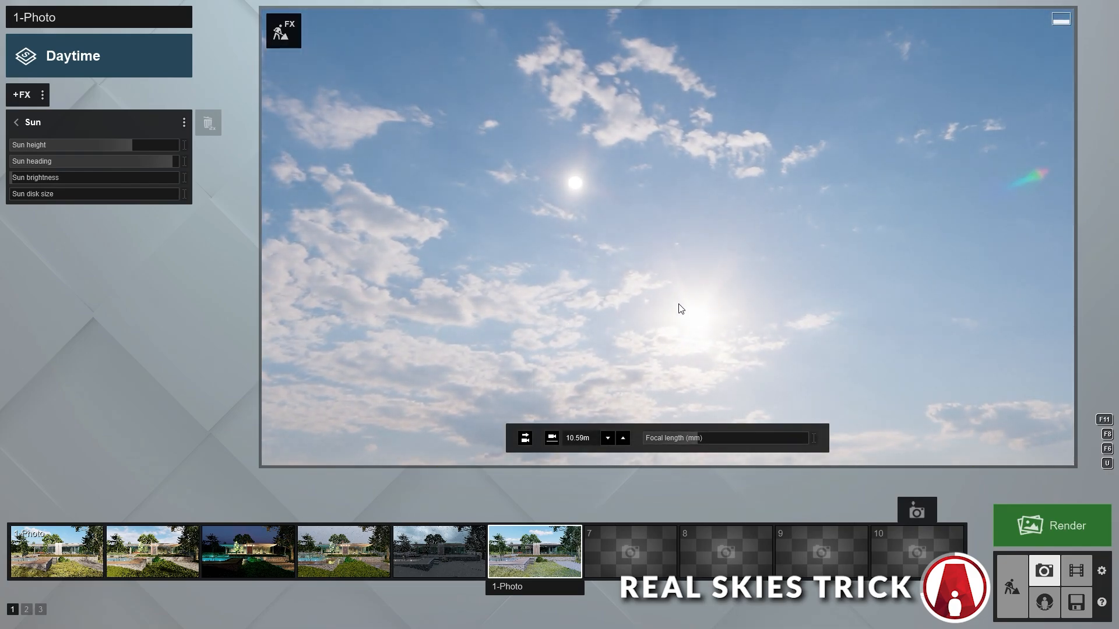
- Drag Sun height to about 40° to match the sky image's sun
drag(143, 145, 134, 145)
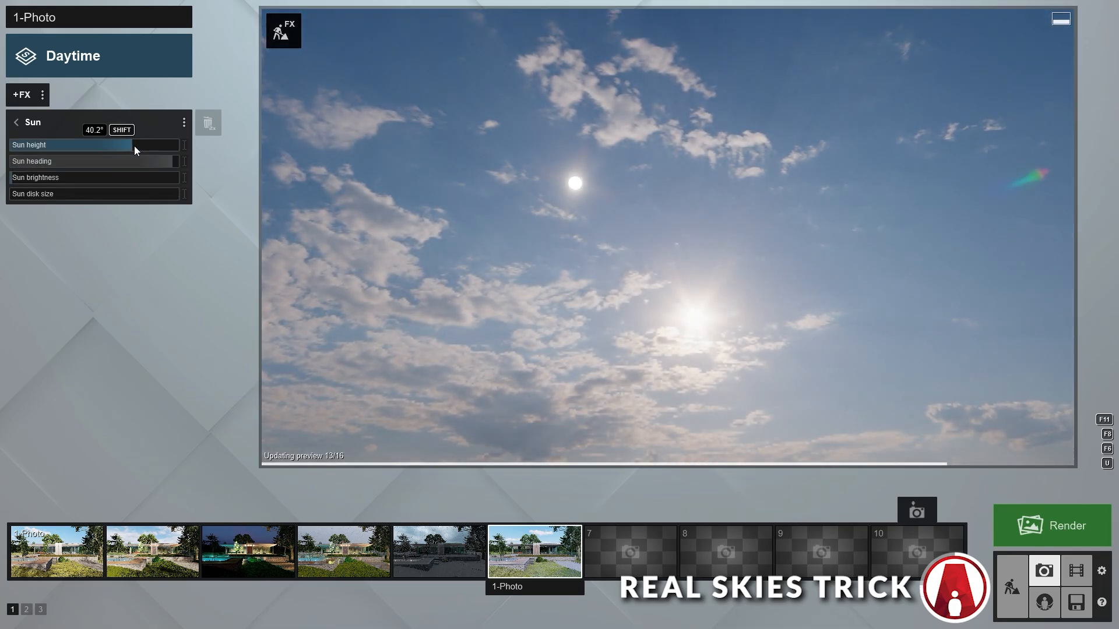
drag(136, 145, 120, 145)
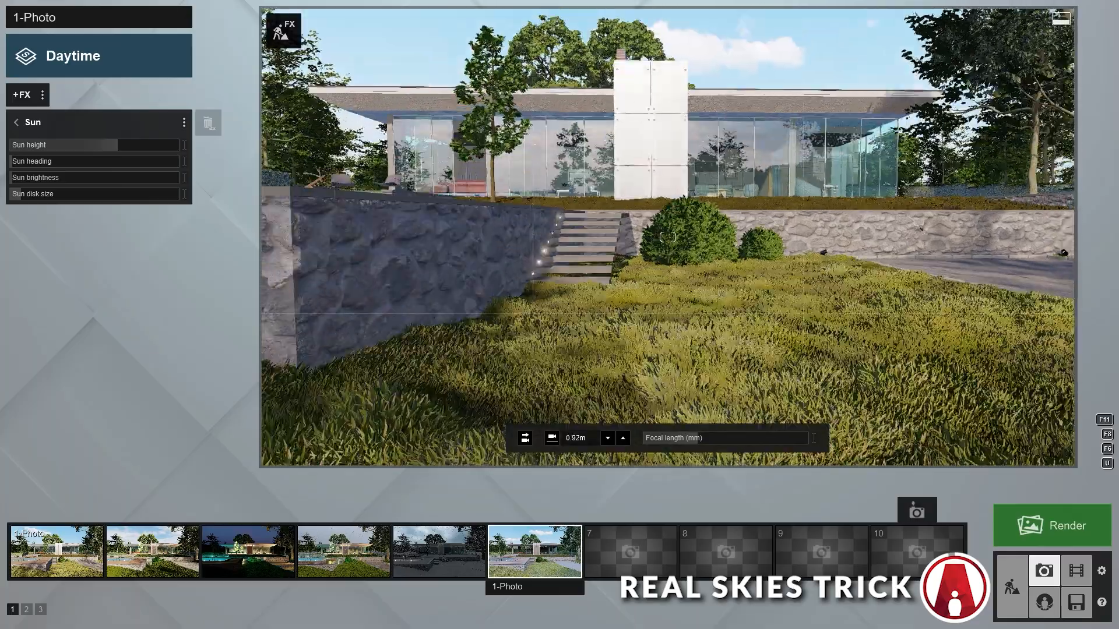
click(21, 95)
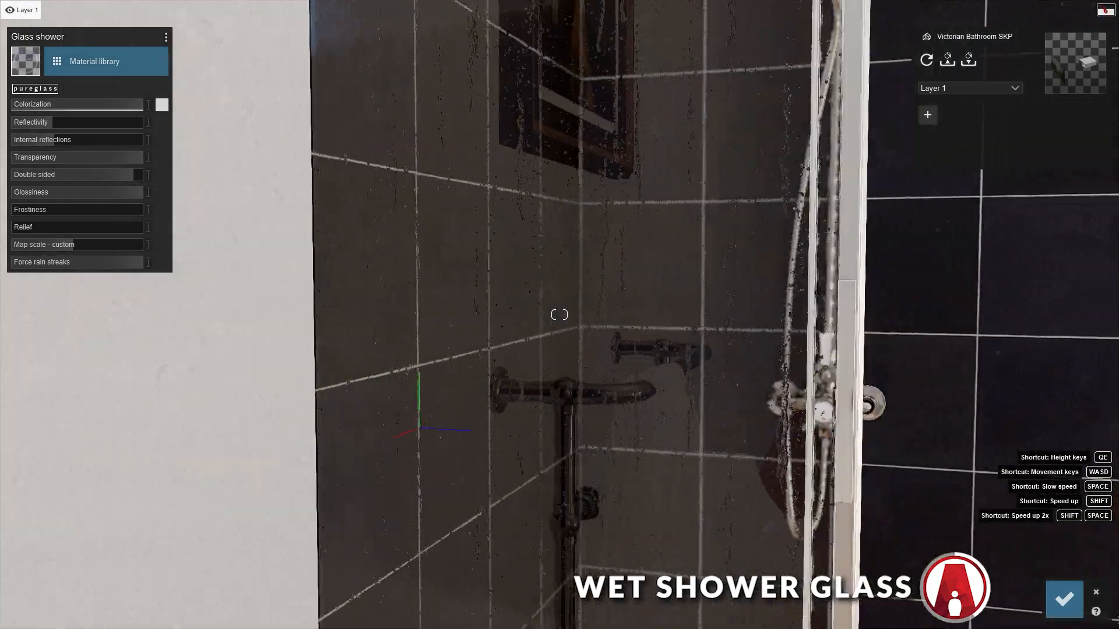
mouse_move(560, 314)
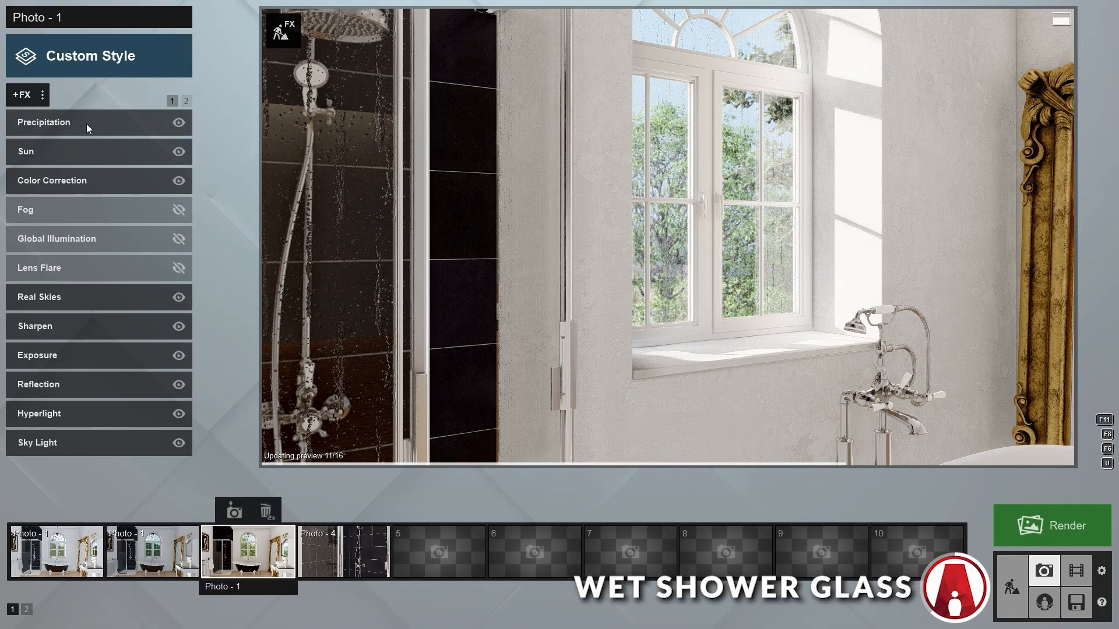
- Adjust the Precipitation rain streak sliders for Photo - 1 and refresh the preview
click(43, 121)
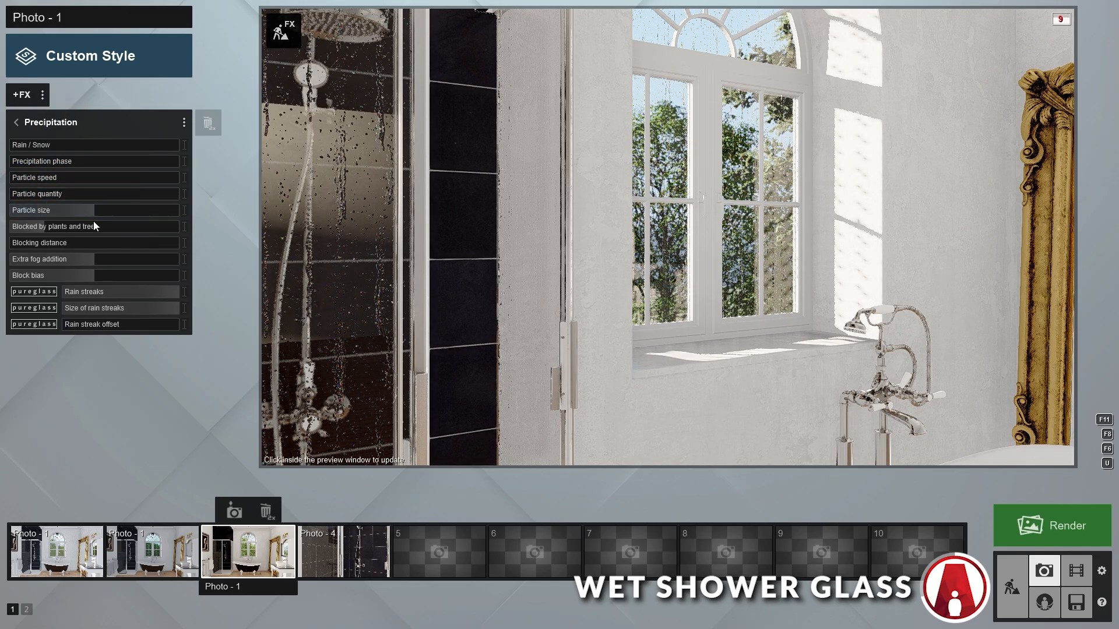
click(699, 136)
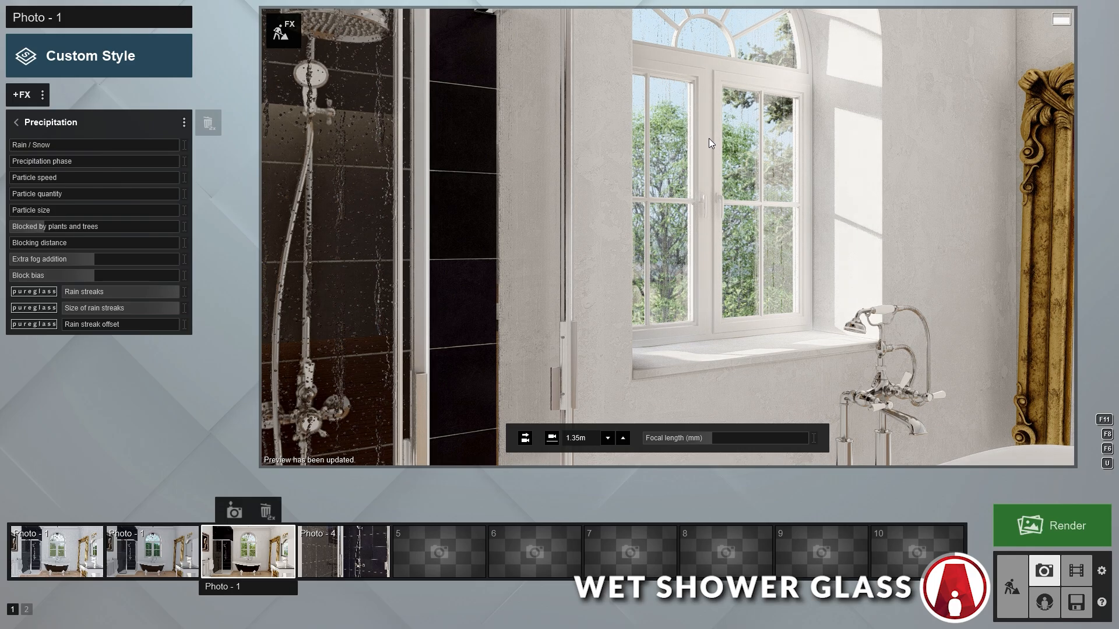
click(283, 31)
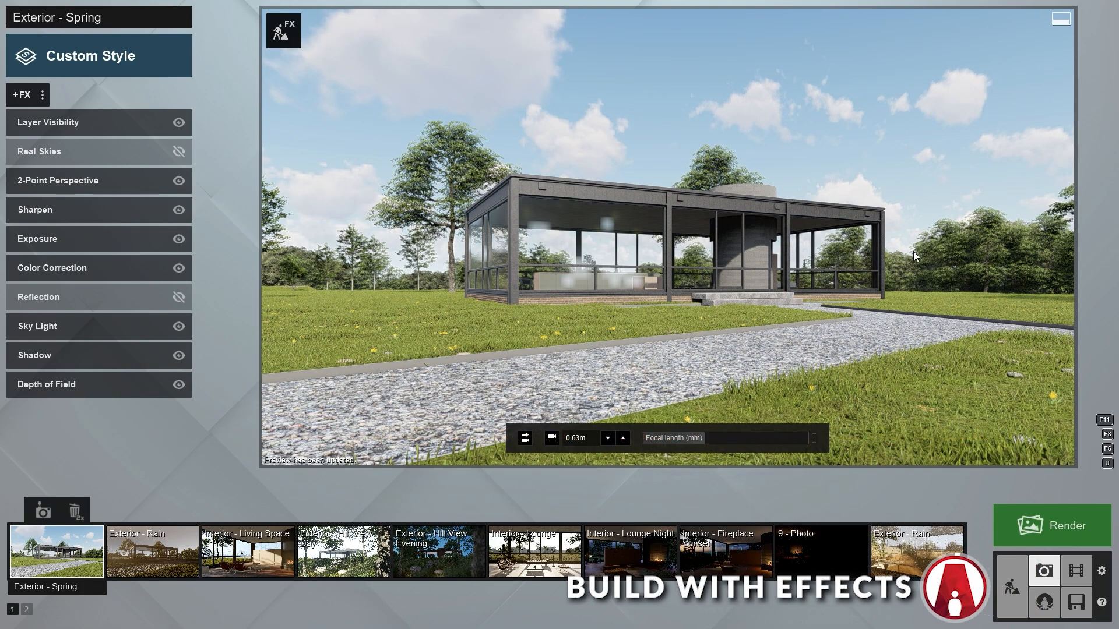
mouse_move(718, 328)
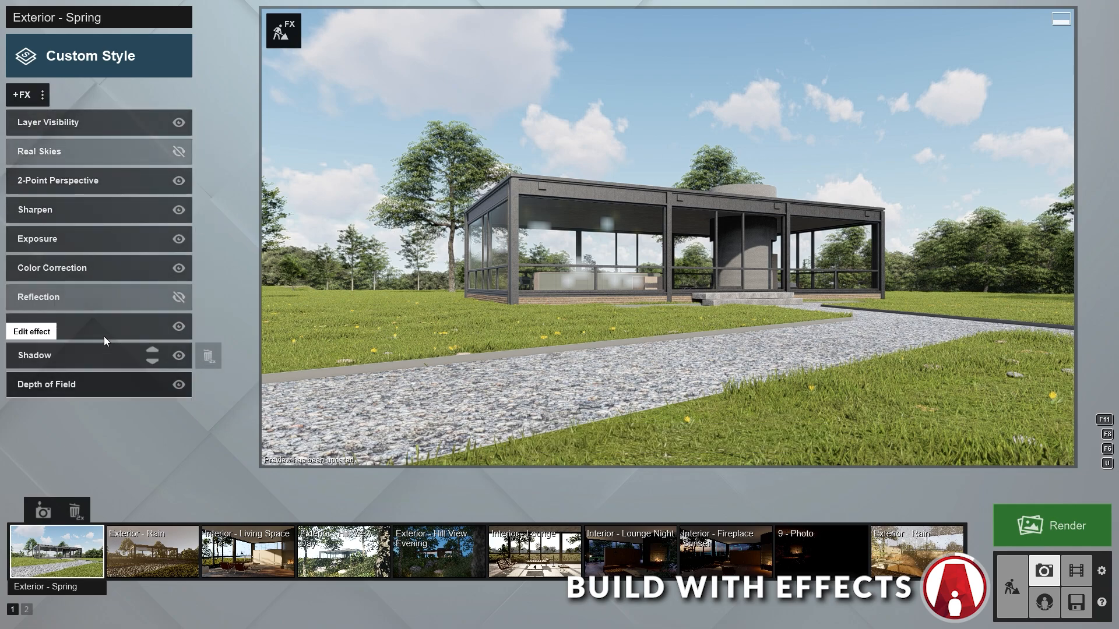
- Enable Real Skies and Reflection for Exterior - Spring, and Precipitation for Exterior - Rain
click(179, 151)
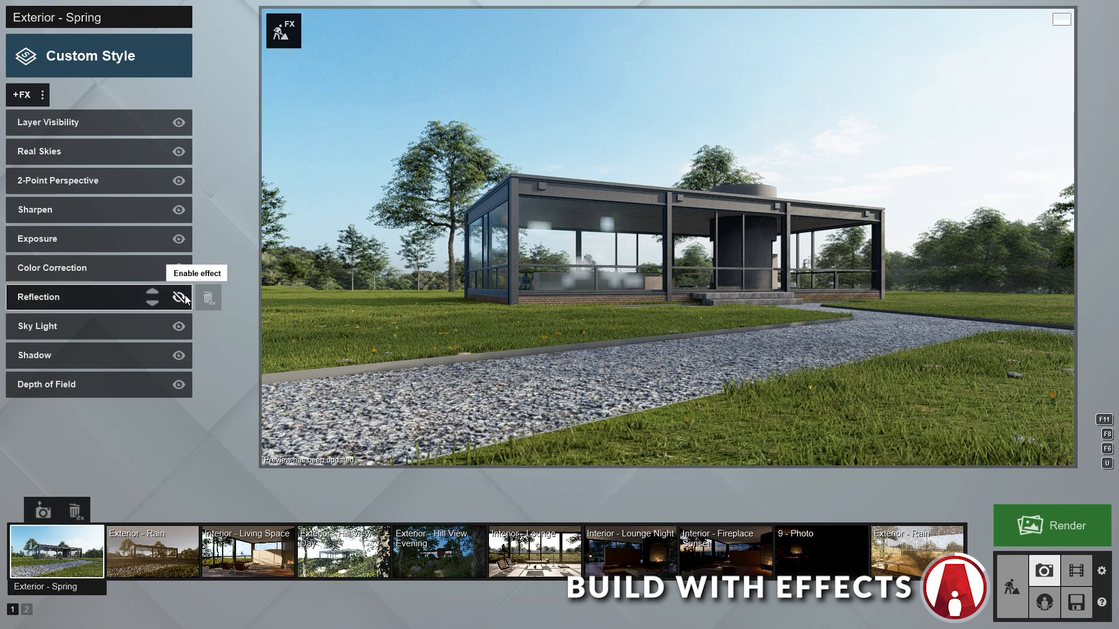
click(152, 552)
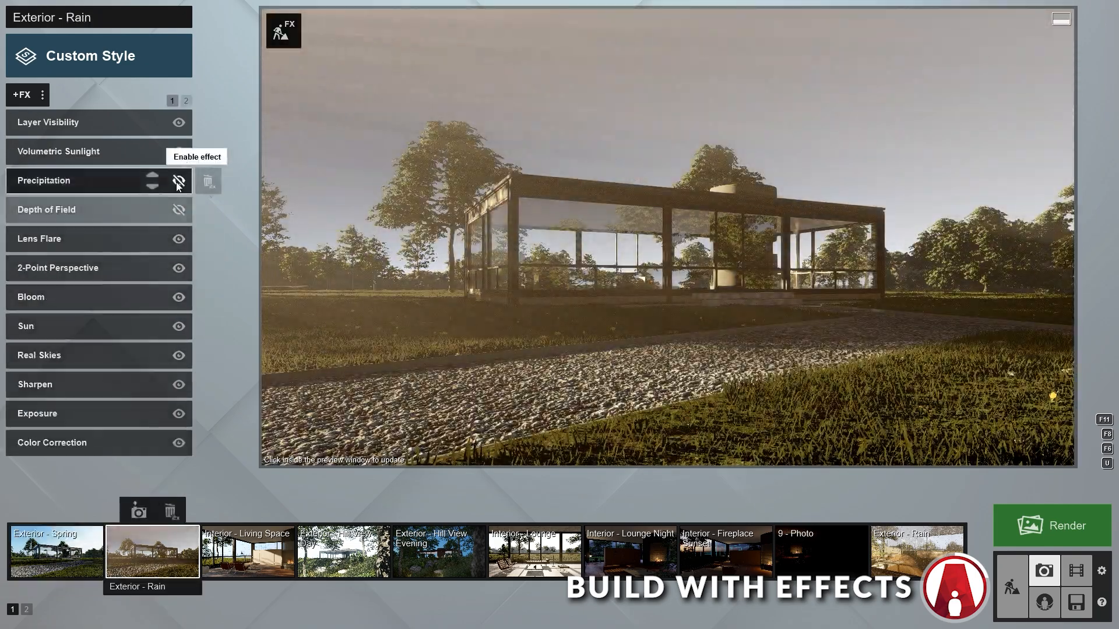
click(178, 180)
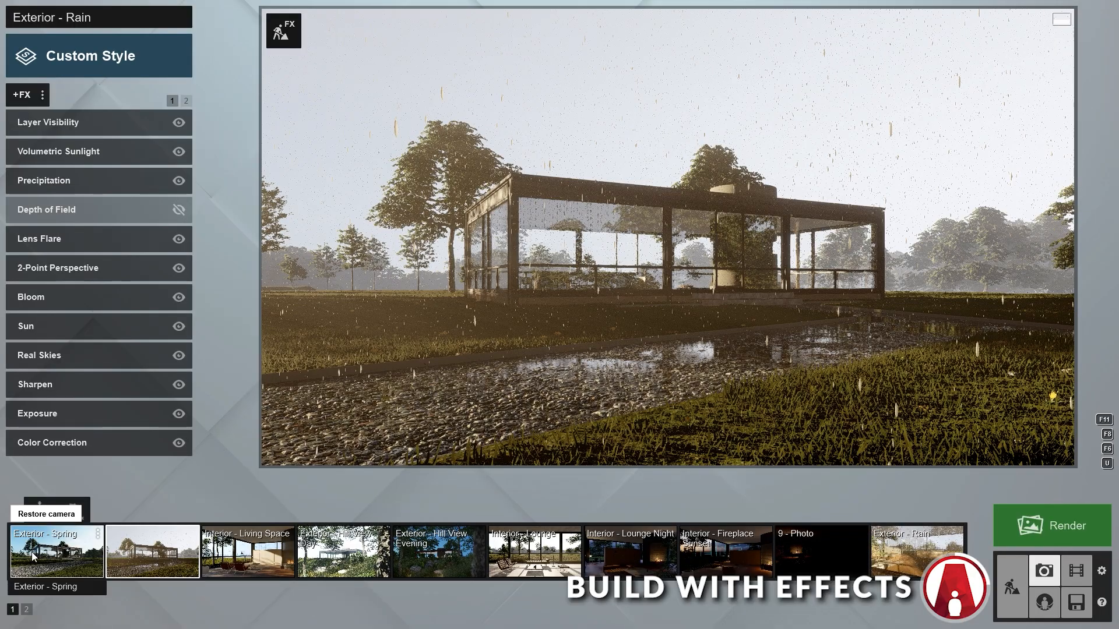
click(56, 552)
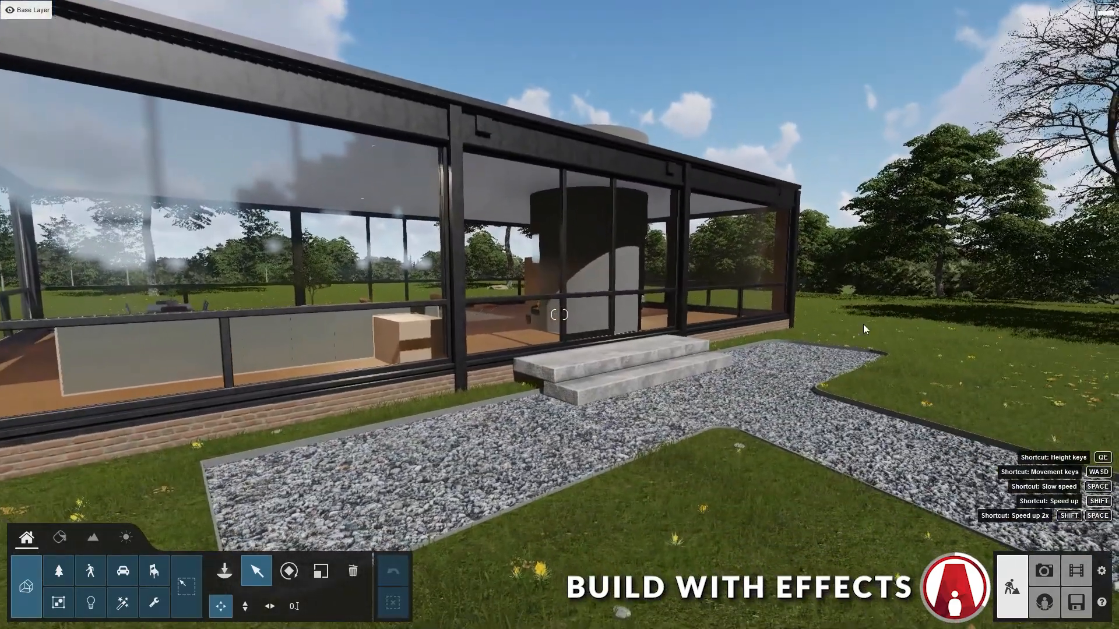
- Enable Real Skies in the Build mode Weather tab, then check Exterior - Spring
click(724, 317)
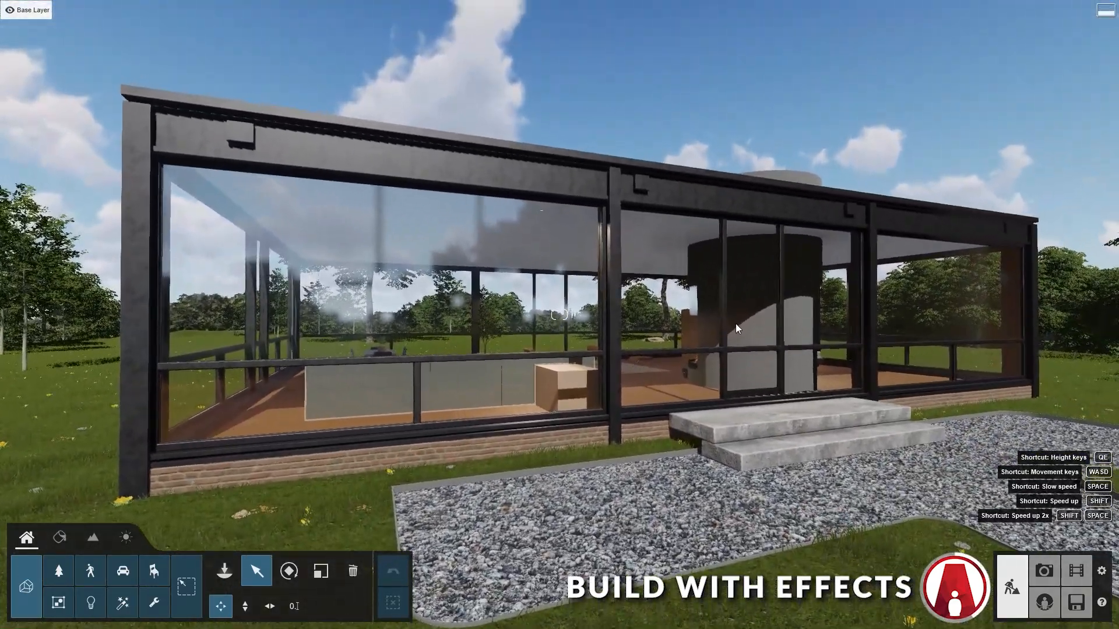
click(125, 537)
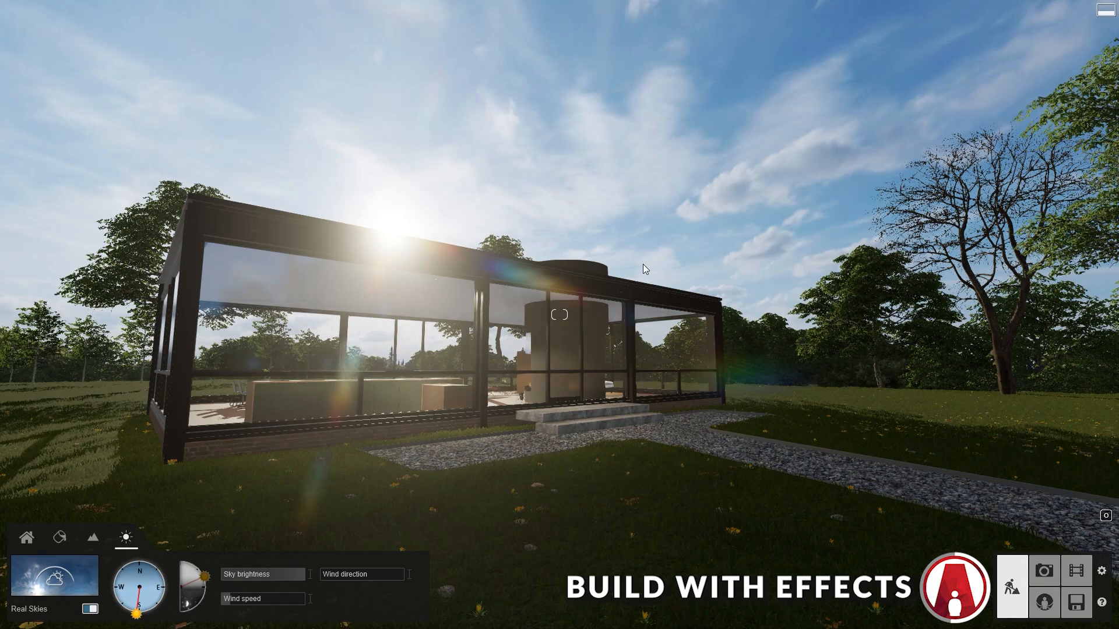
click(1042, 571)
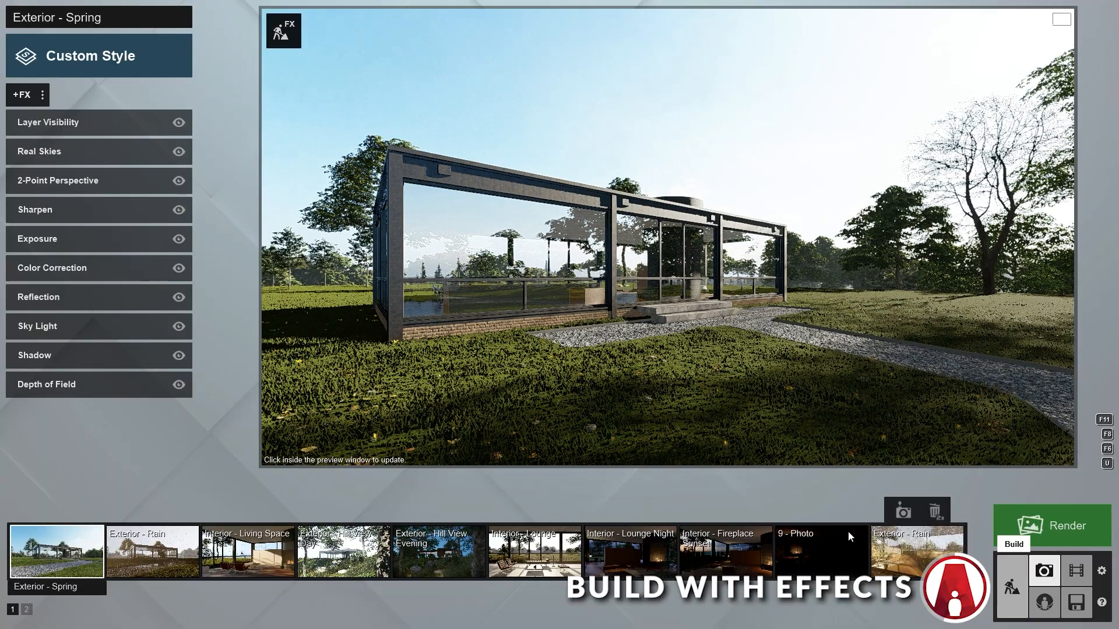
click(540, 103)
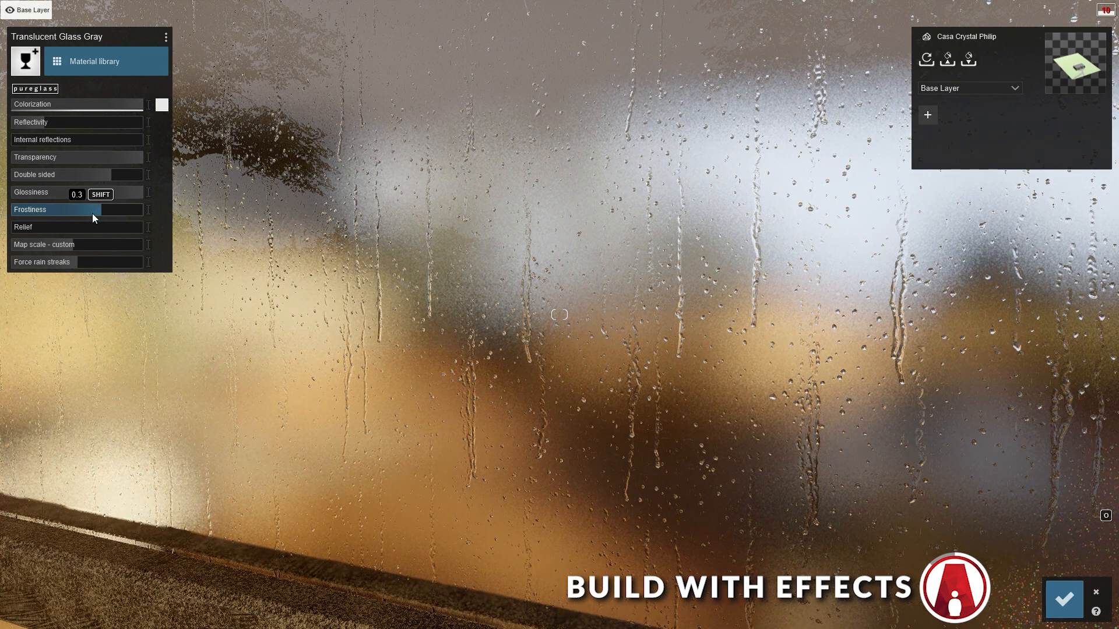
- Drag the Translucent Glass Gray Frostiness from 0.3 down to 0.0
drag(92, 194, 60, 193)
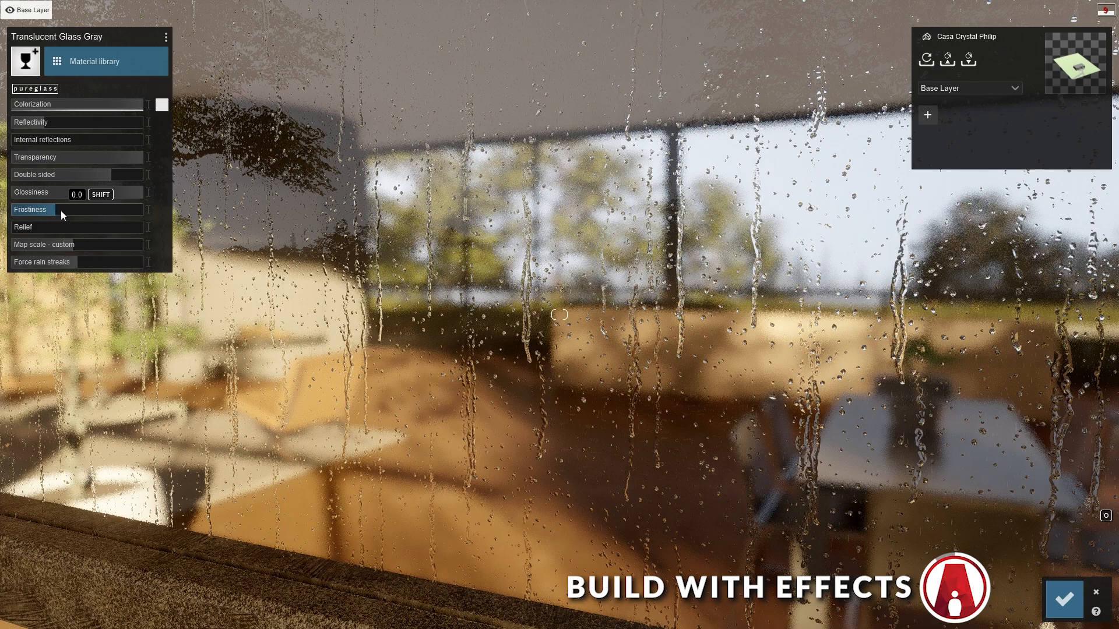
click(50, 192)
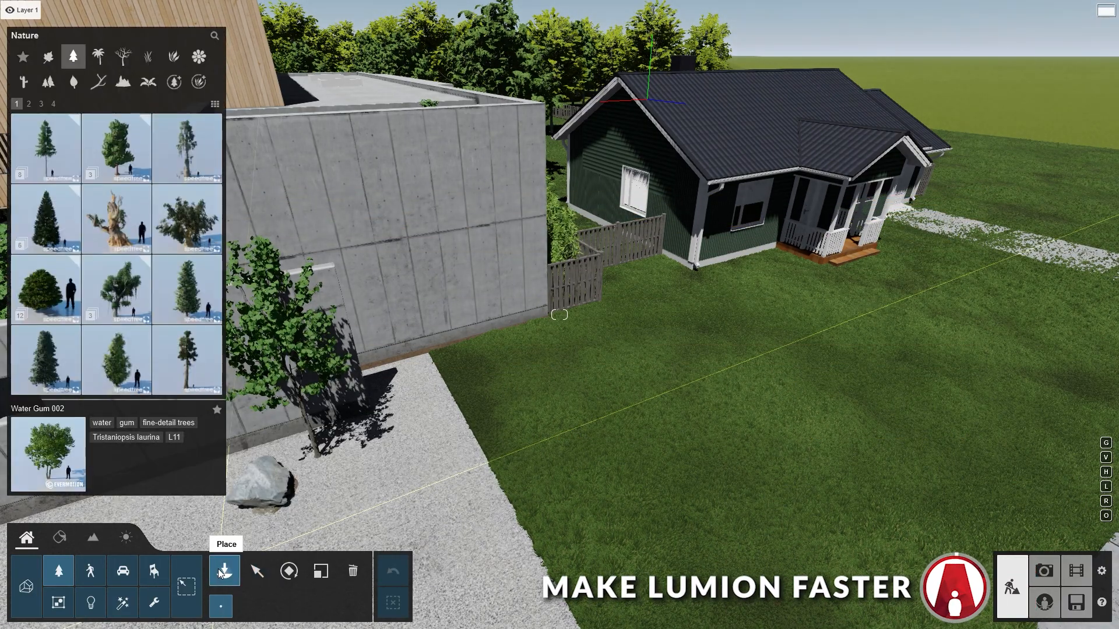
- Place the fine-detail Water Gum 002 beside the concrete wall, then switch to photo view
click(174, 81)
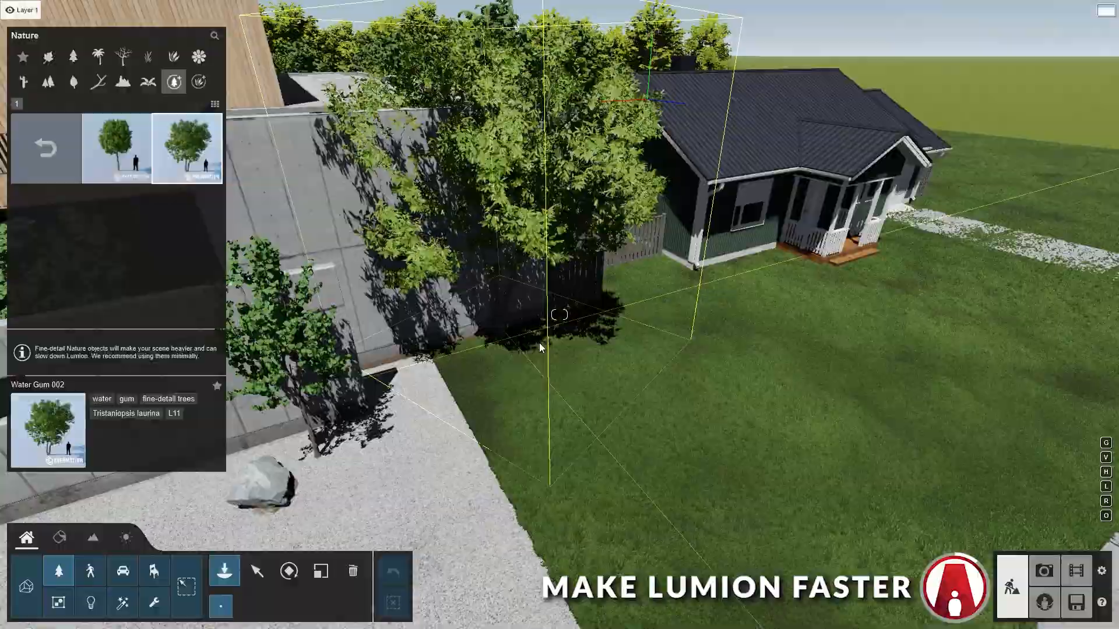
click(256, 572)
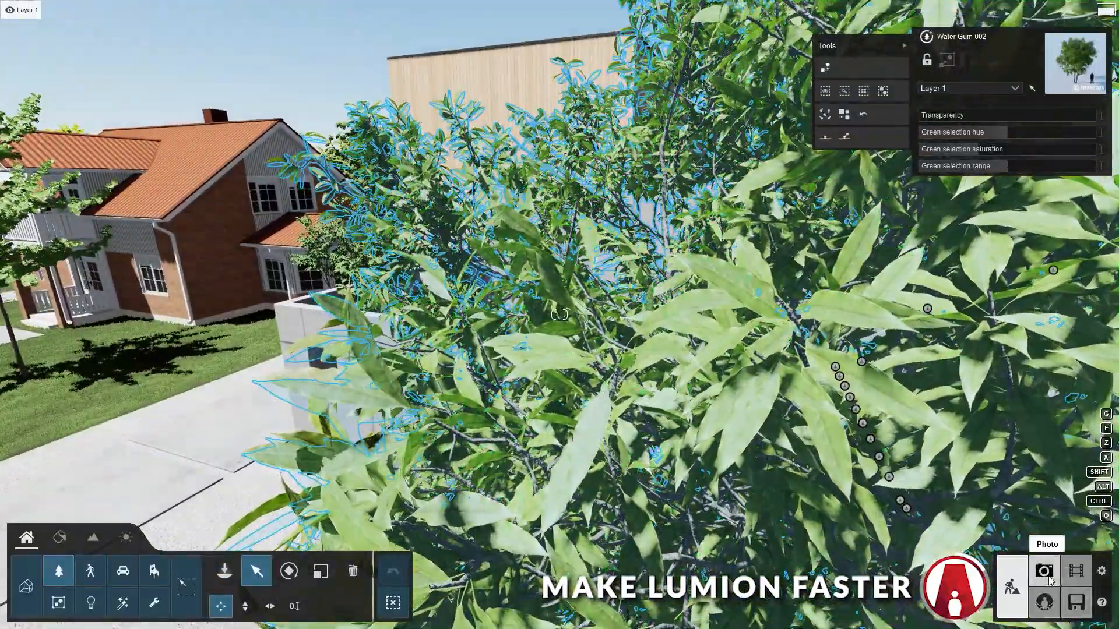
click(1044, 571)
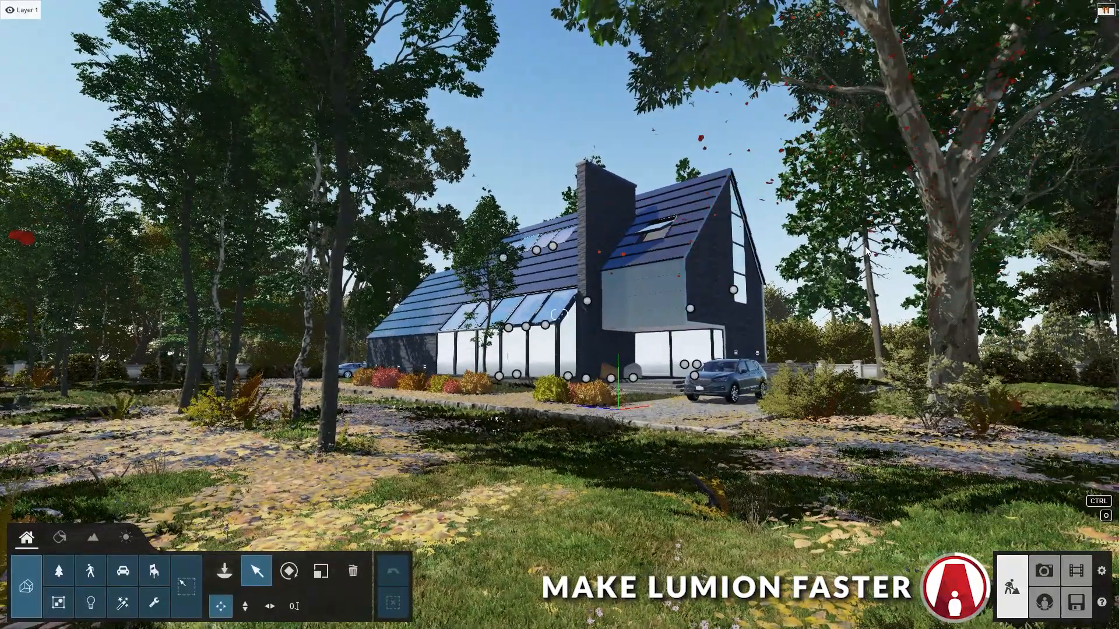
key(F1)
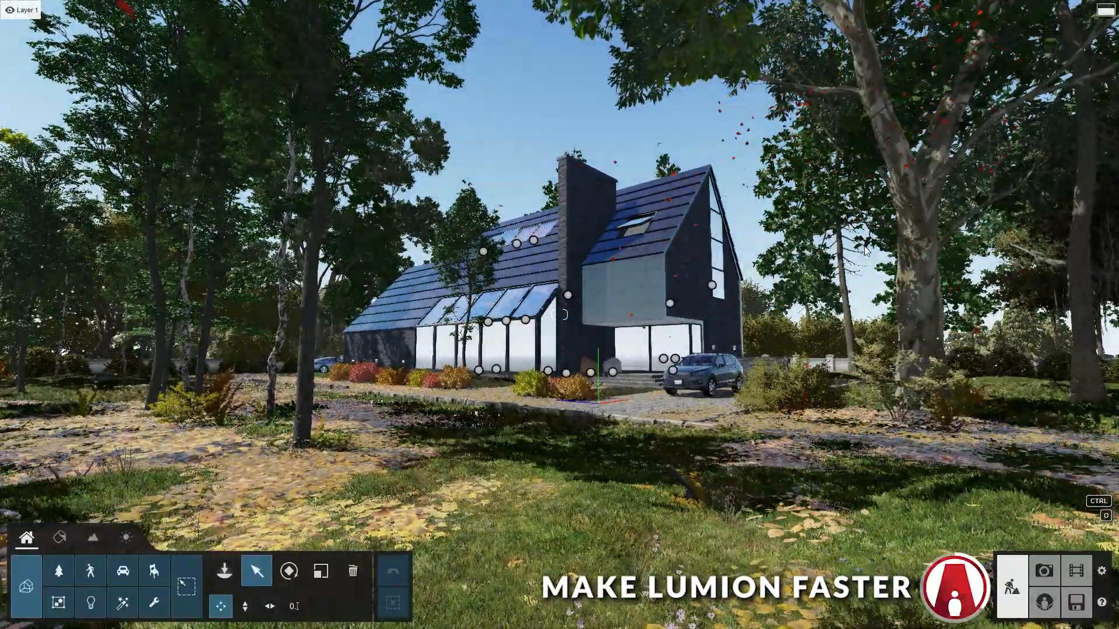
click(1101, 569)
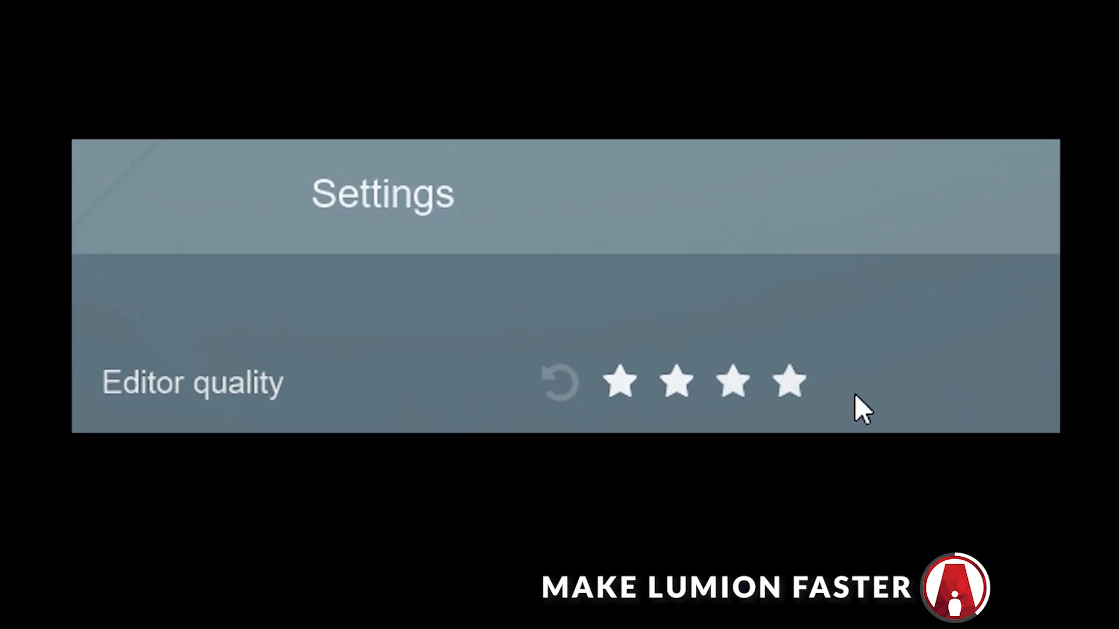
mouse_move(874, 403)
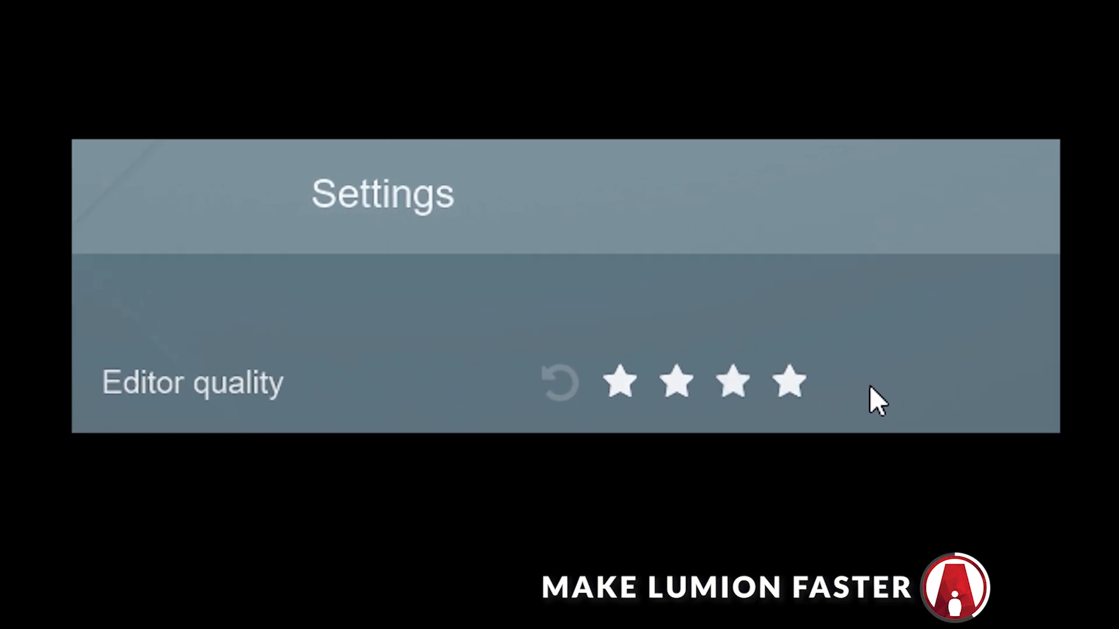
key(F3)
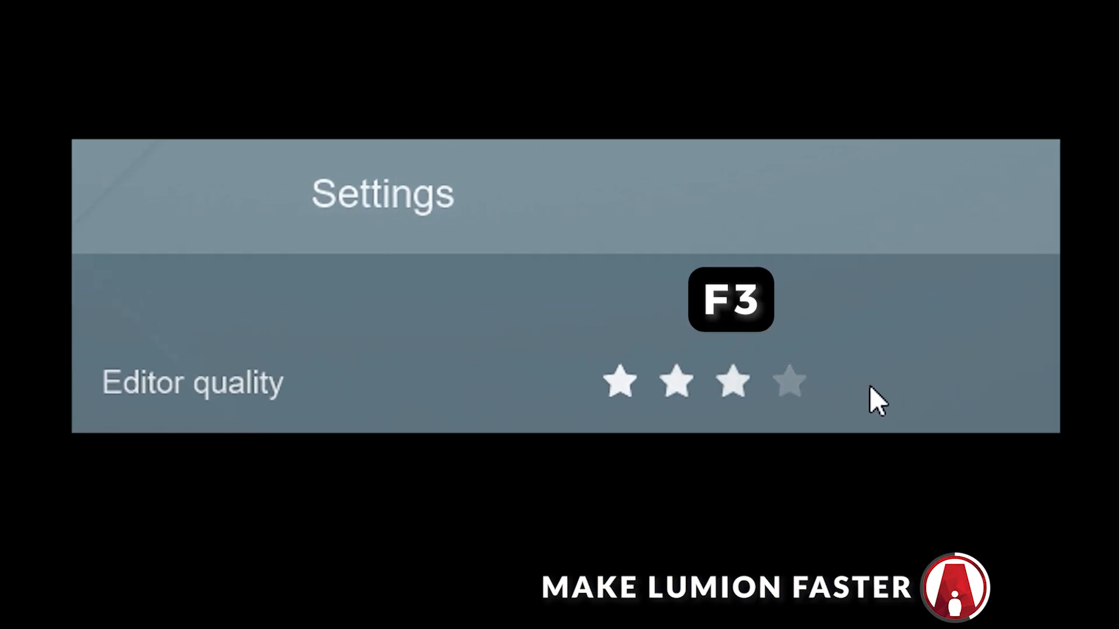
click(789, 382)
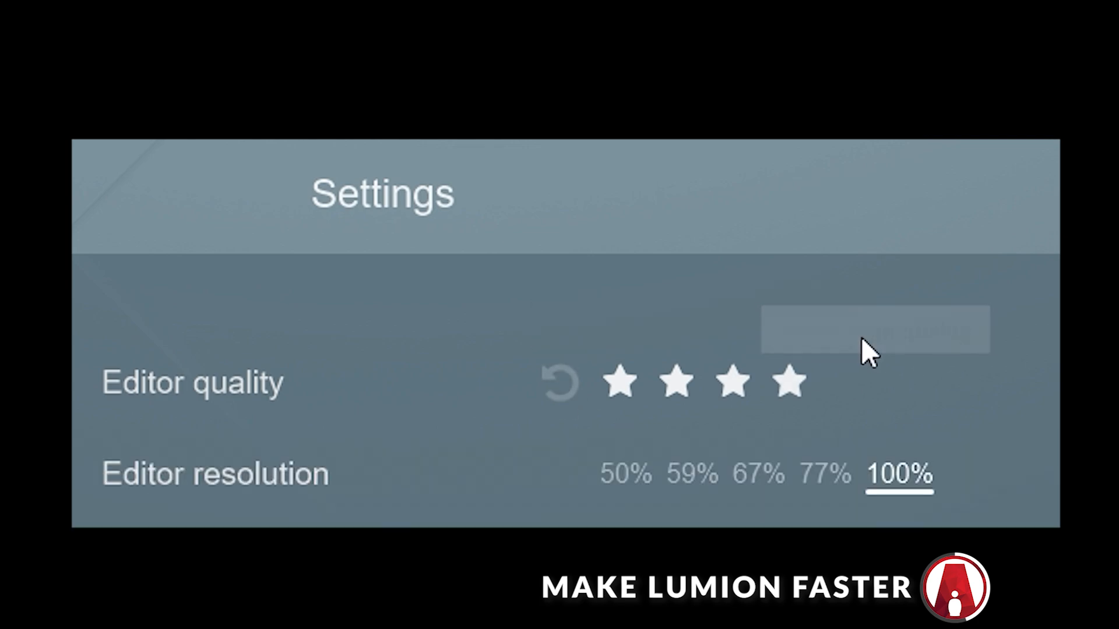
mouse_move(849, 500)
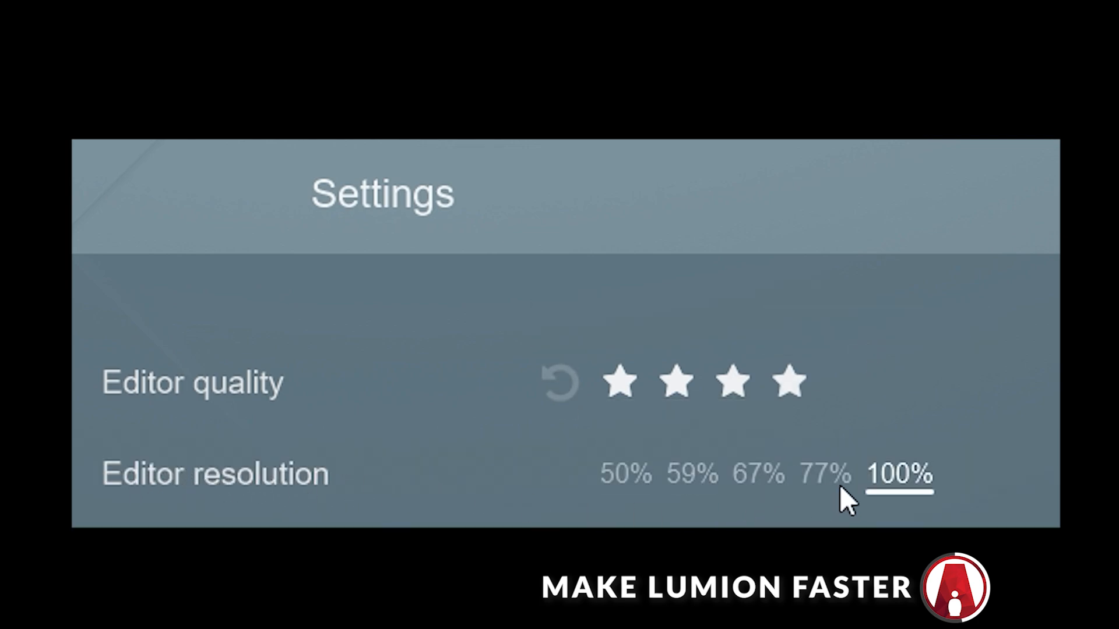
mouse_move(983, 495)
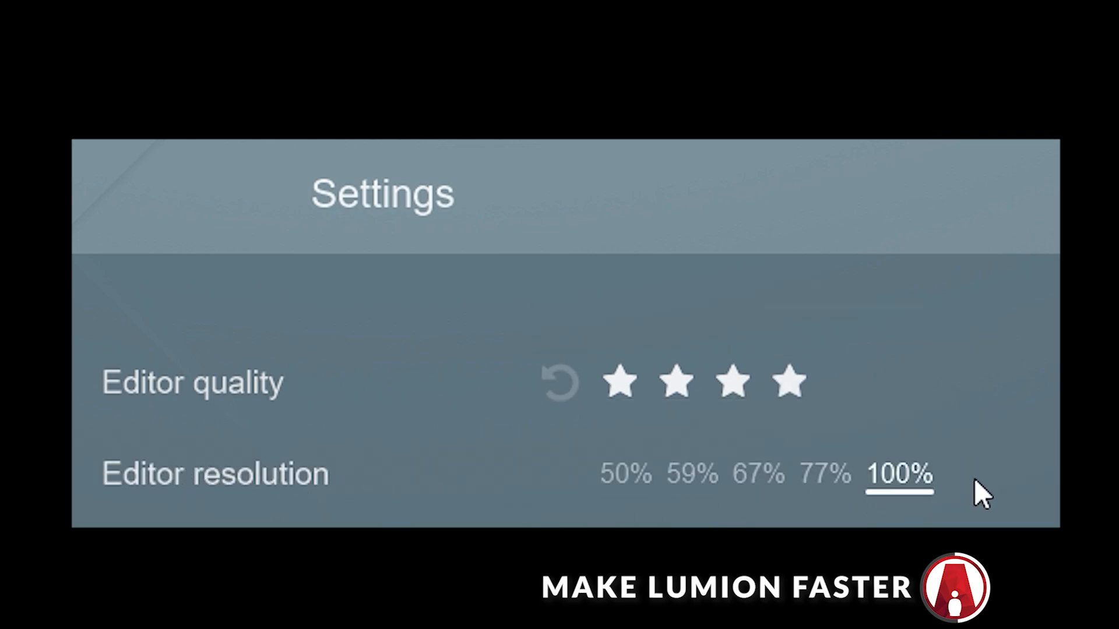
key(F7)
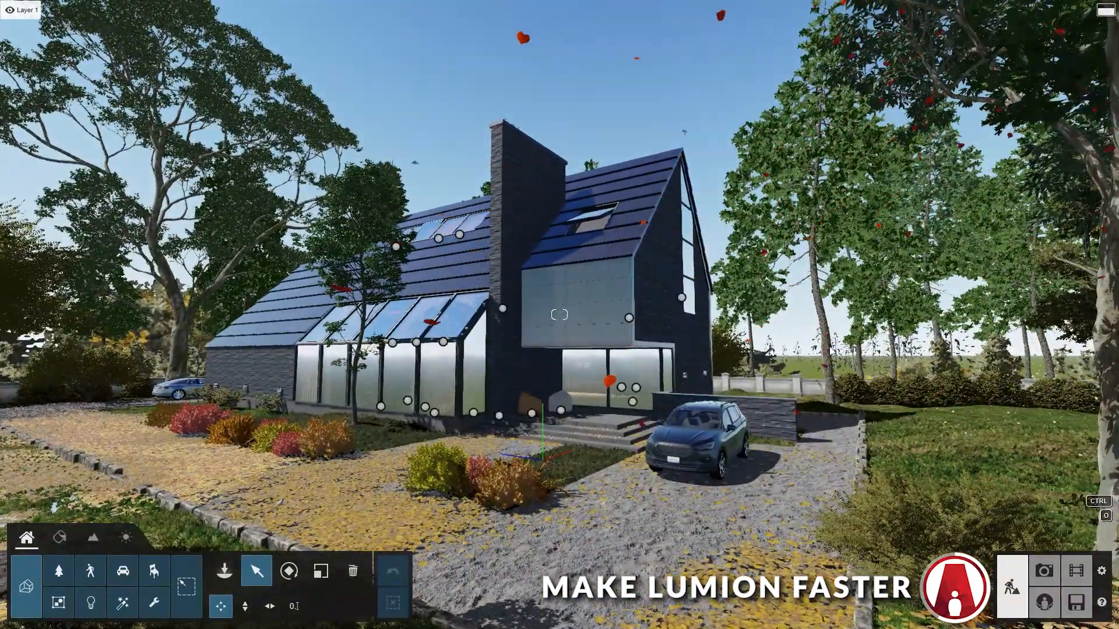
- Toggle F9 tree quality and set Settings > Image Use proxies to Auto
key(f9)
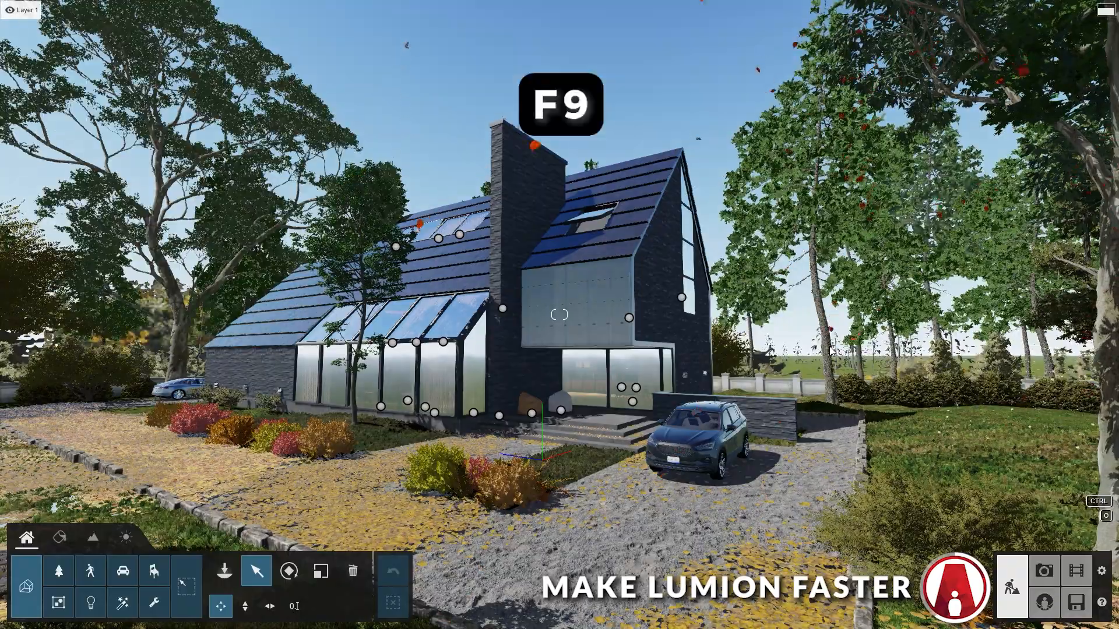
key(F9)
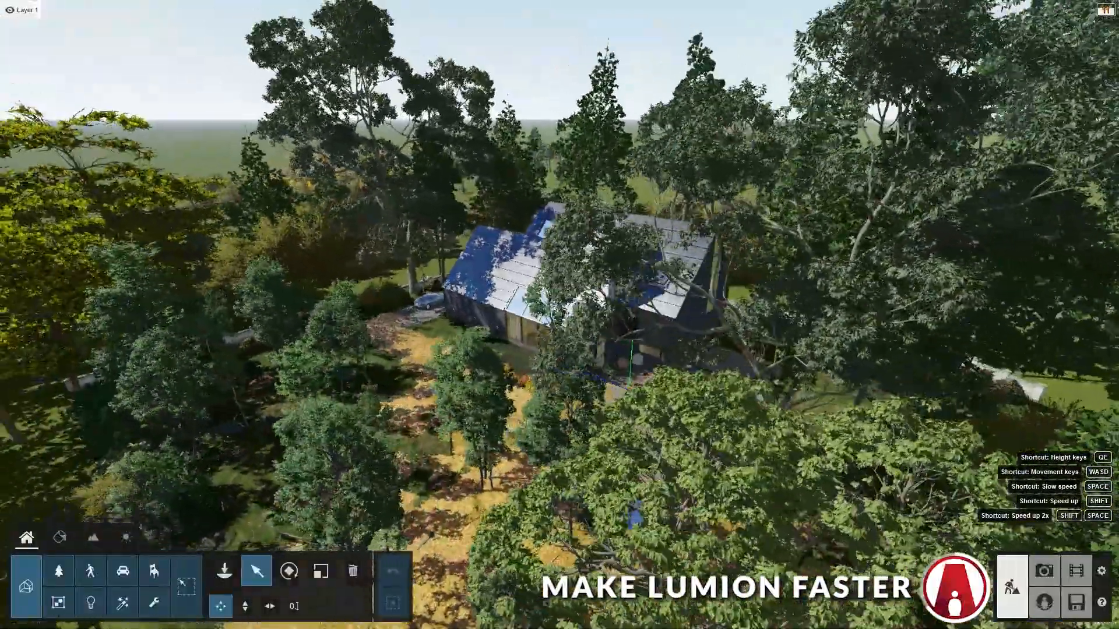
click(1100, 570)
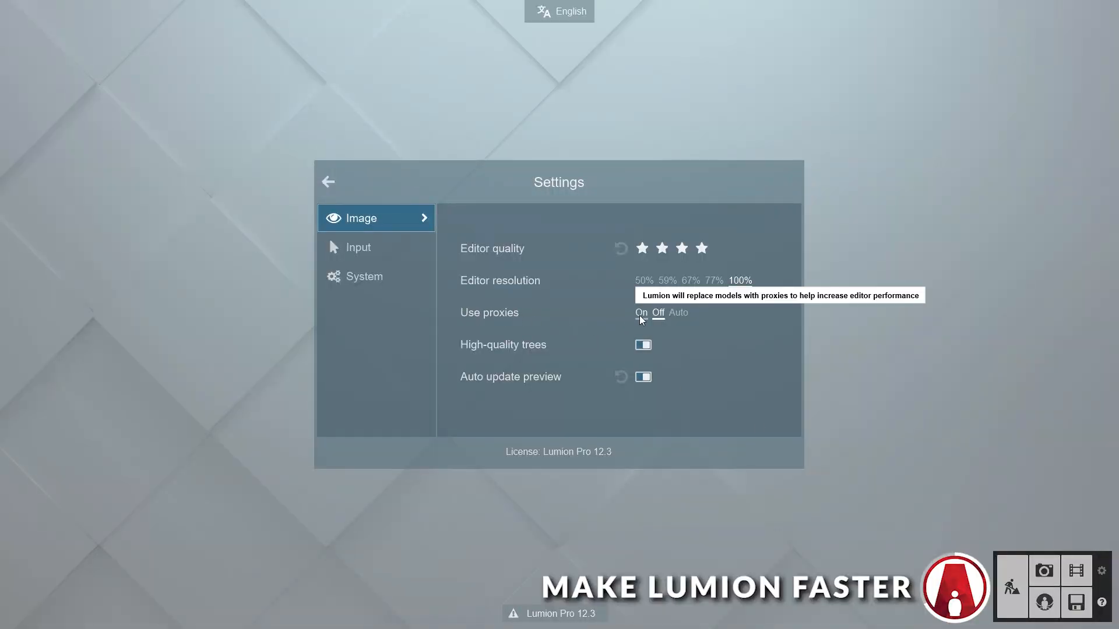
click(640, 313)
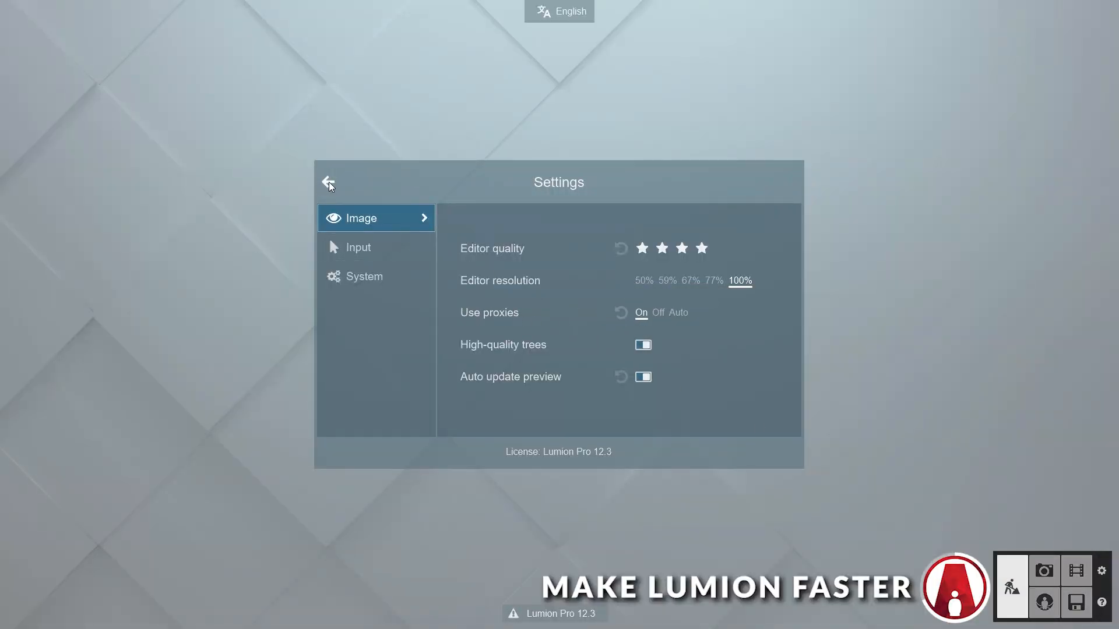
click(327, 182)
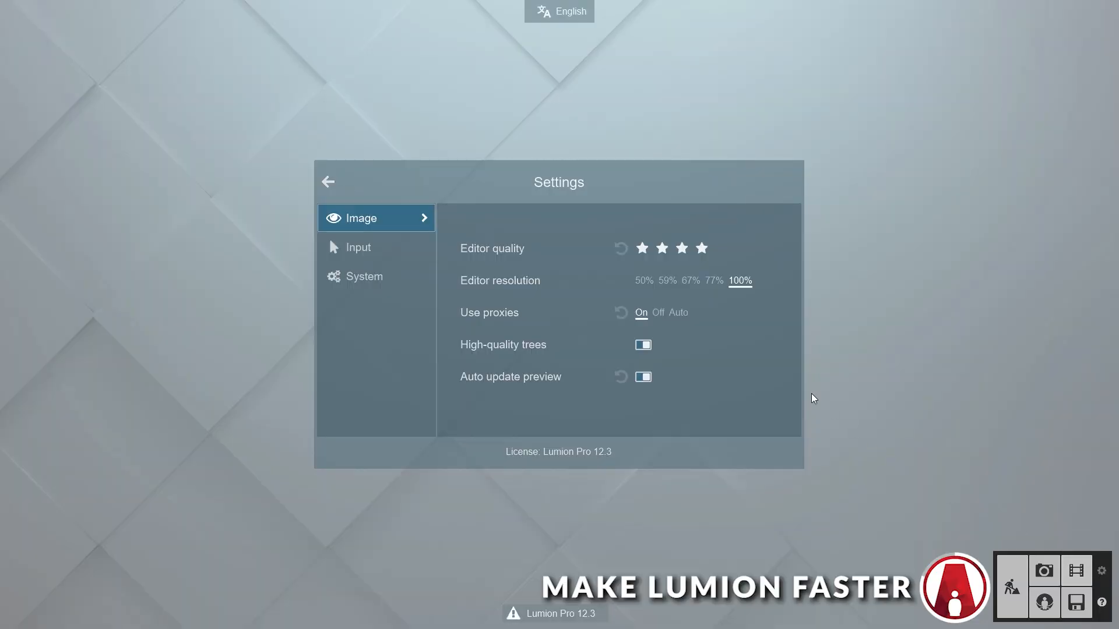
click(677, 312)
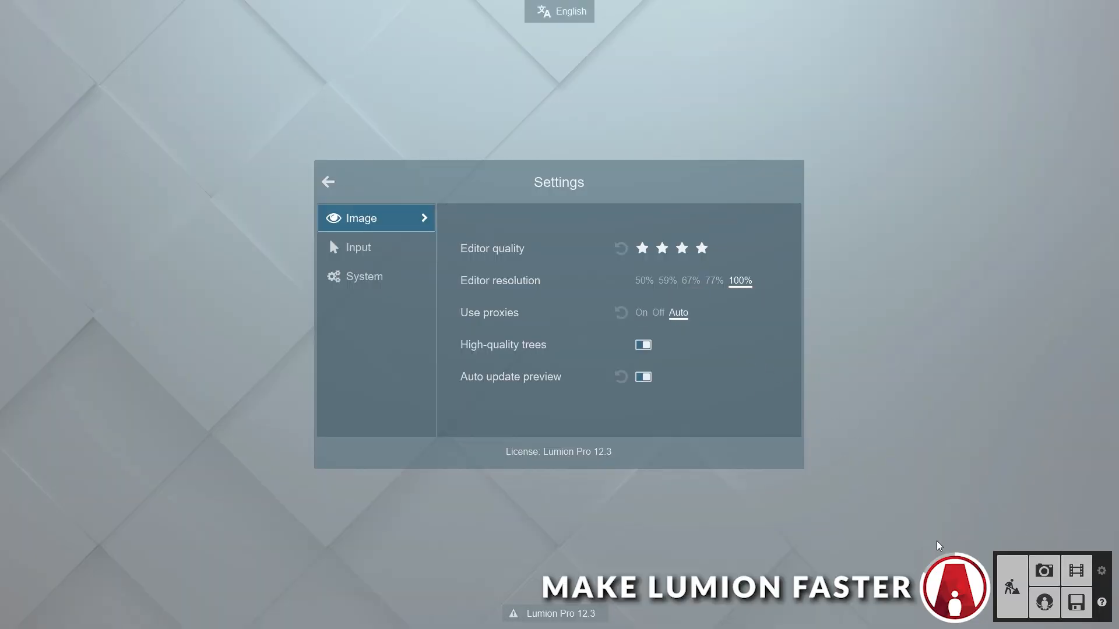
click(327, 182)
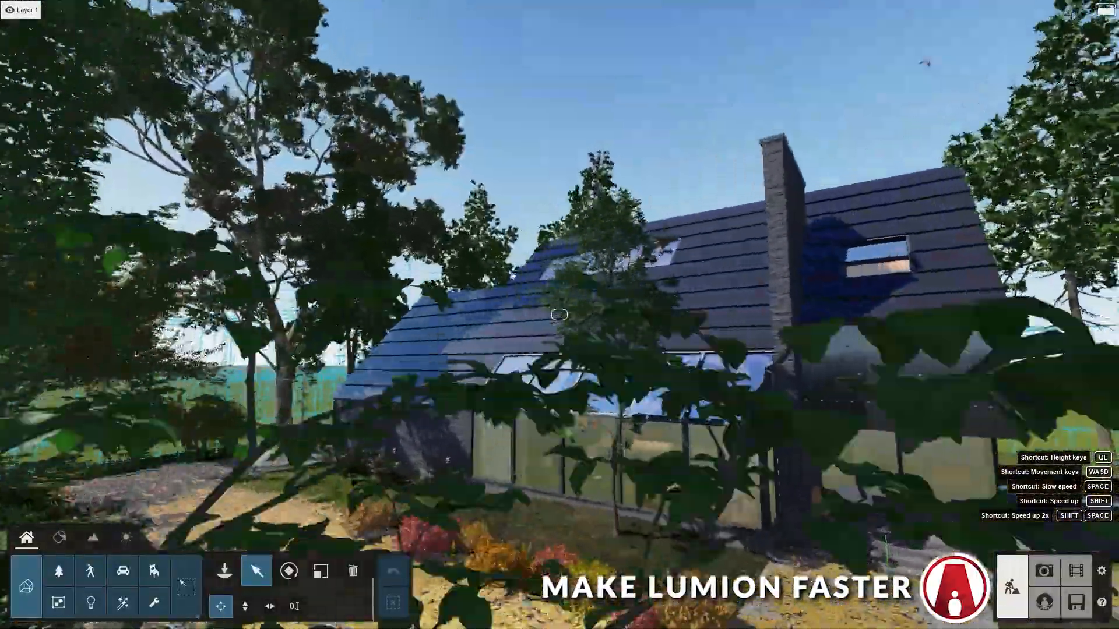
- Save the 3D grass material changes on GroundDirt007
click(1077, 570)
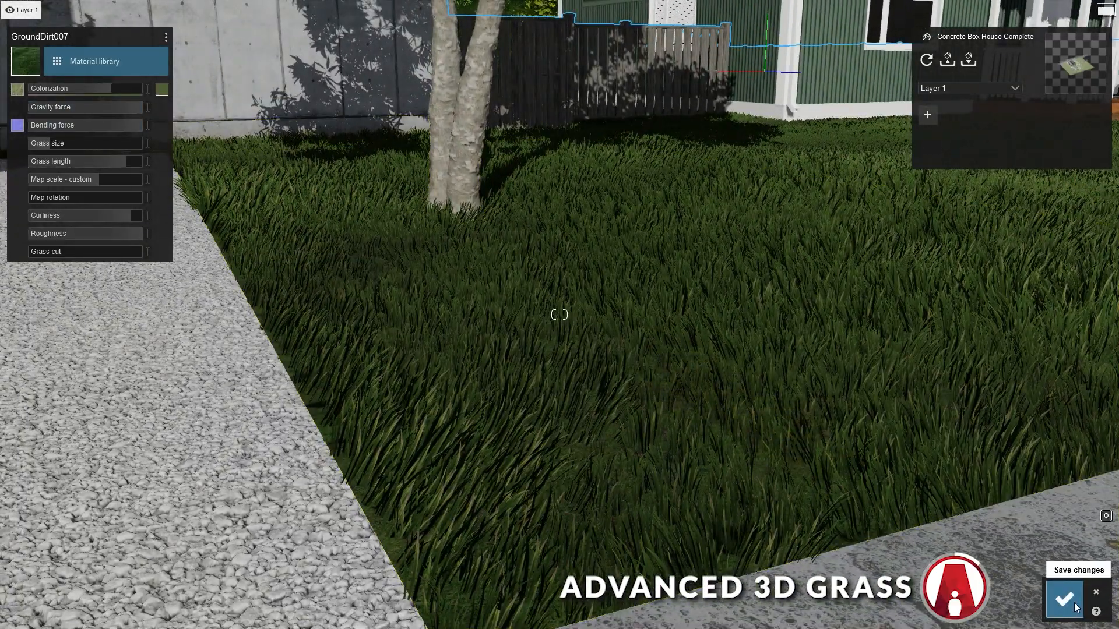
click(1064, 598)
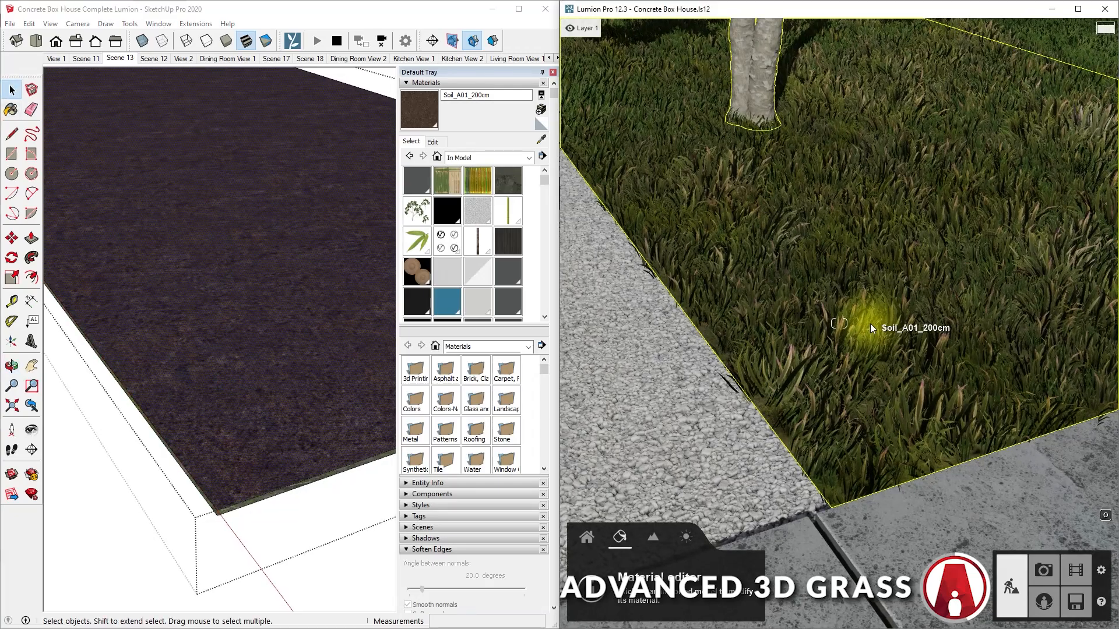
- Give the Soil_A01_200cm surface a library soil material and confirm it
click(618, 536)
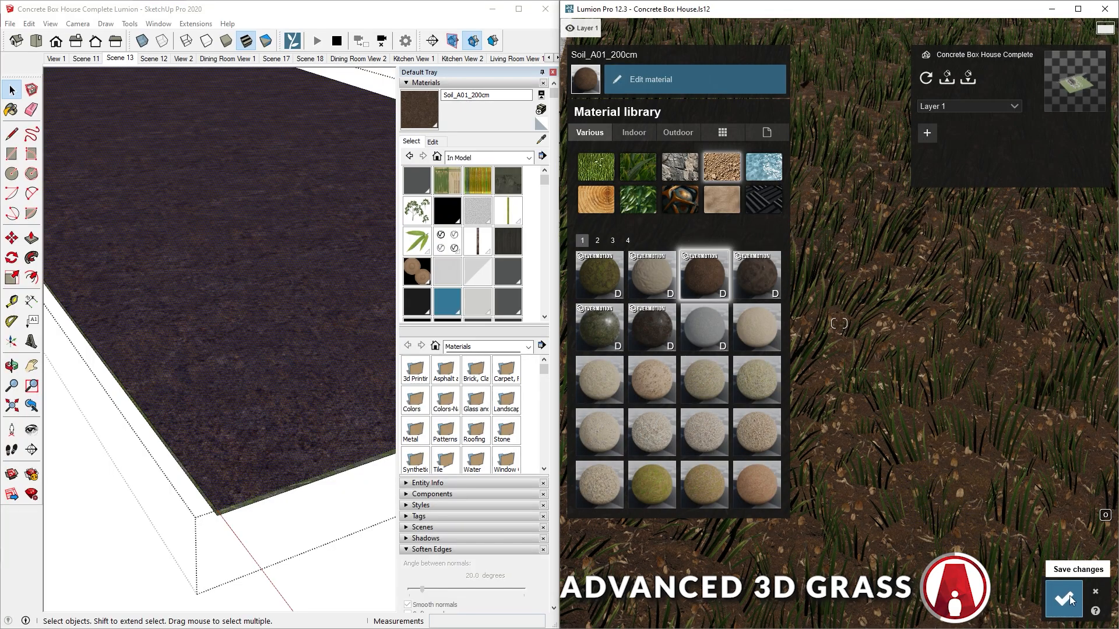
click(1064, 598)
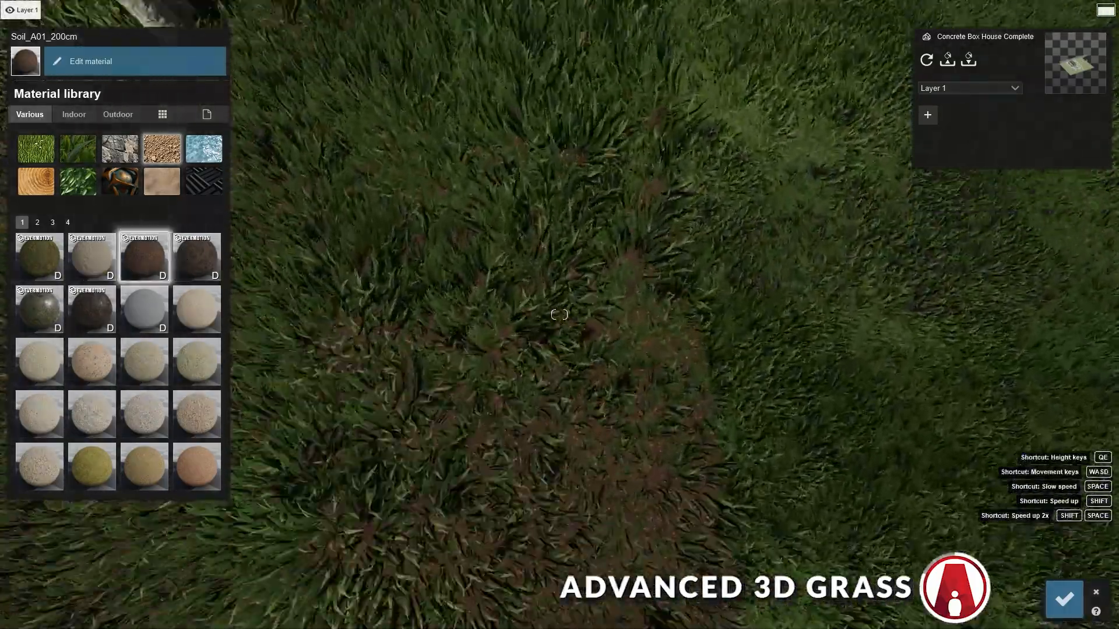
- Apply a Various-category 3D grass to Soil_A01_200cm and colourize it brown
click(78, 149)
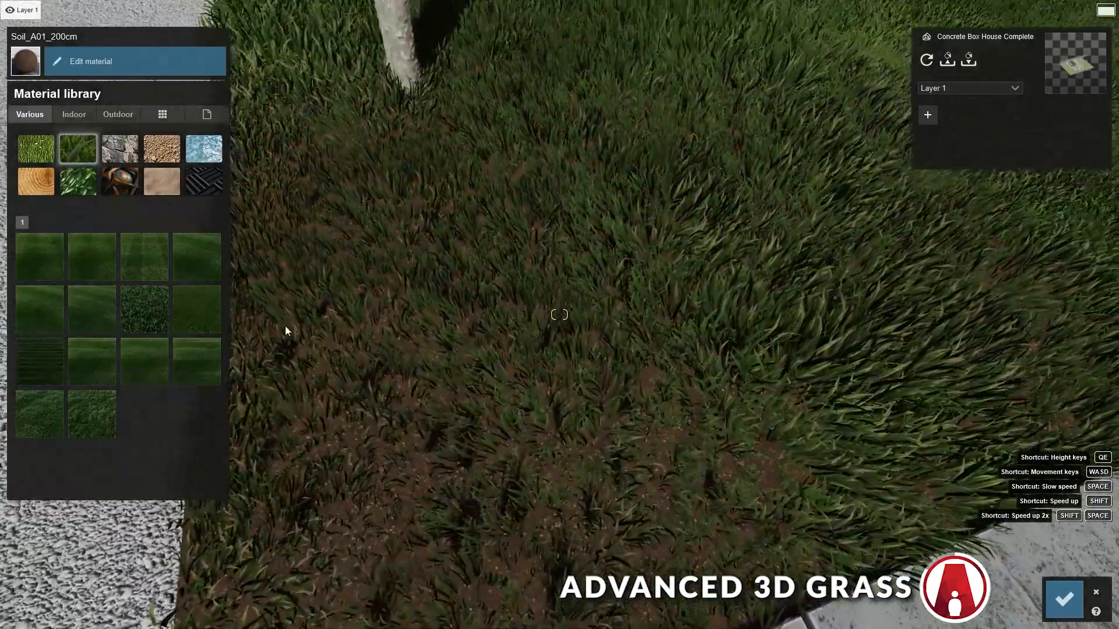
click(90, 60)
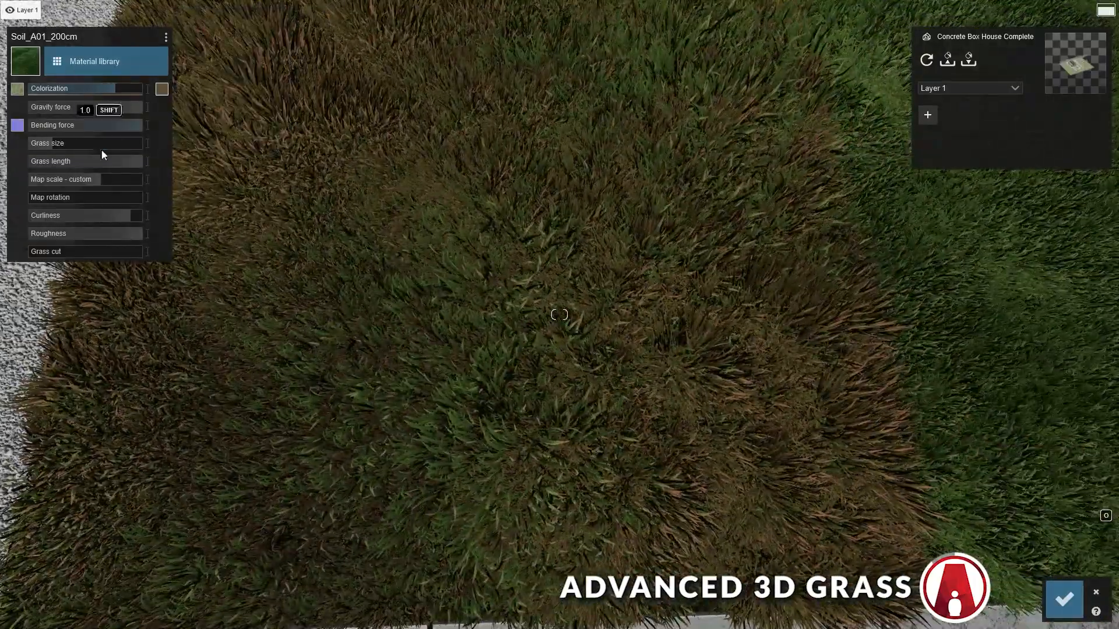
click(162, 89)
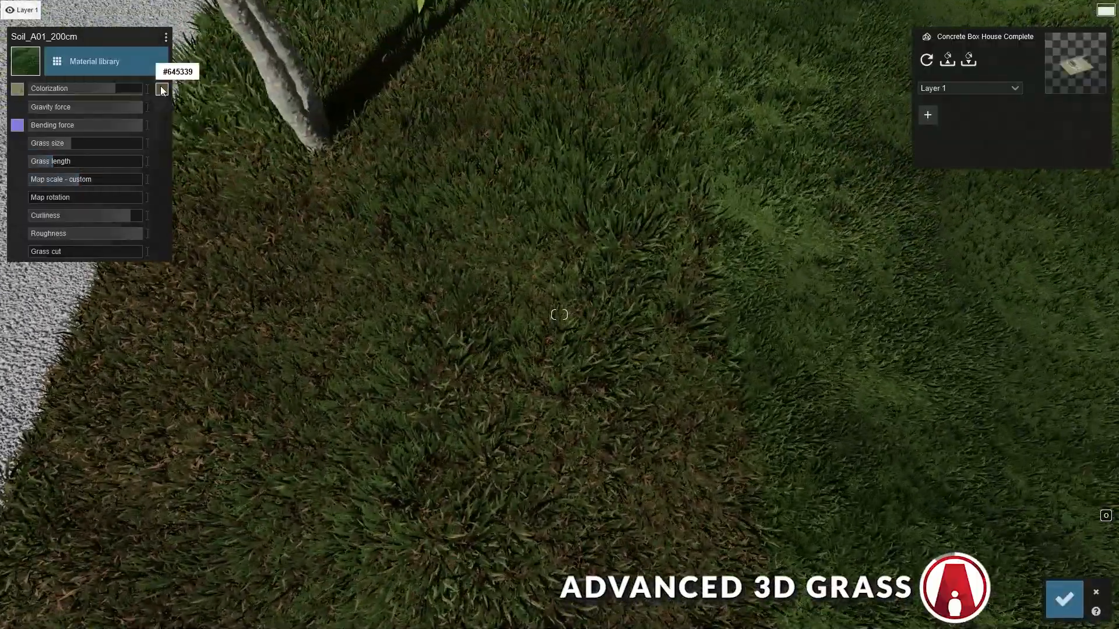
click(161, 89)
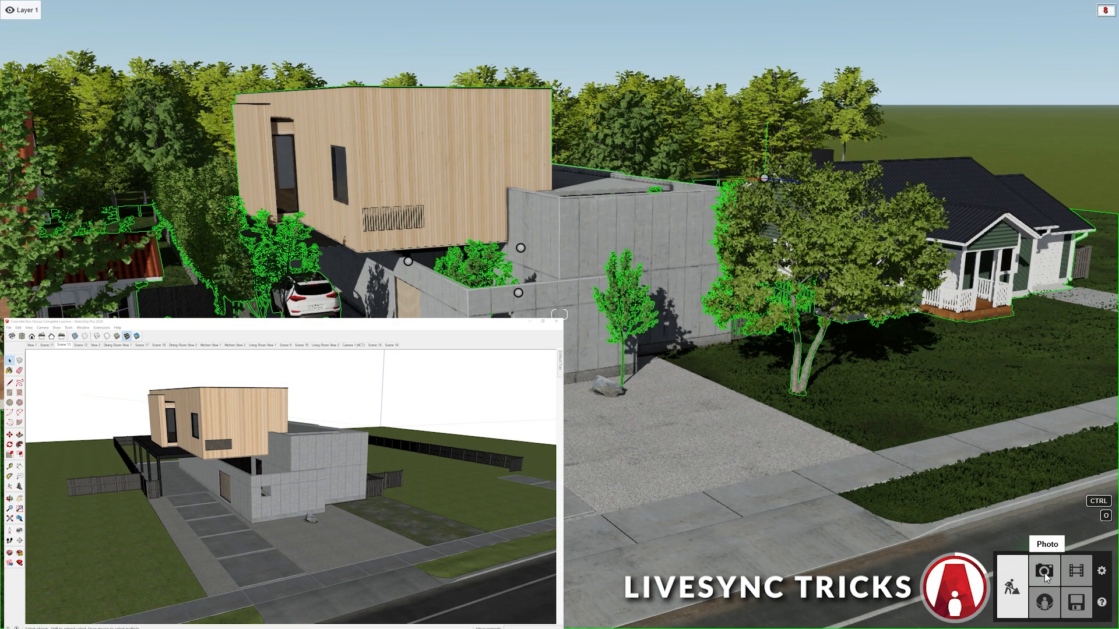
- Open the System settings page showing sound, units, recovery and full-screen options
click(1043, 572)
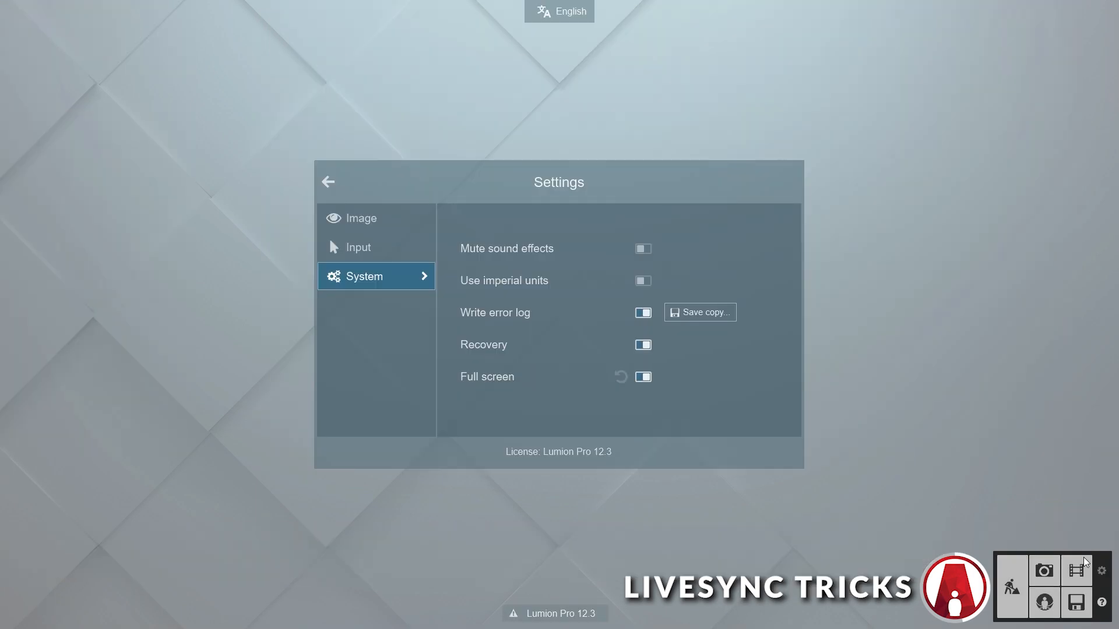
click(361, 217)
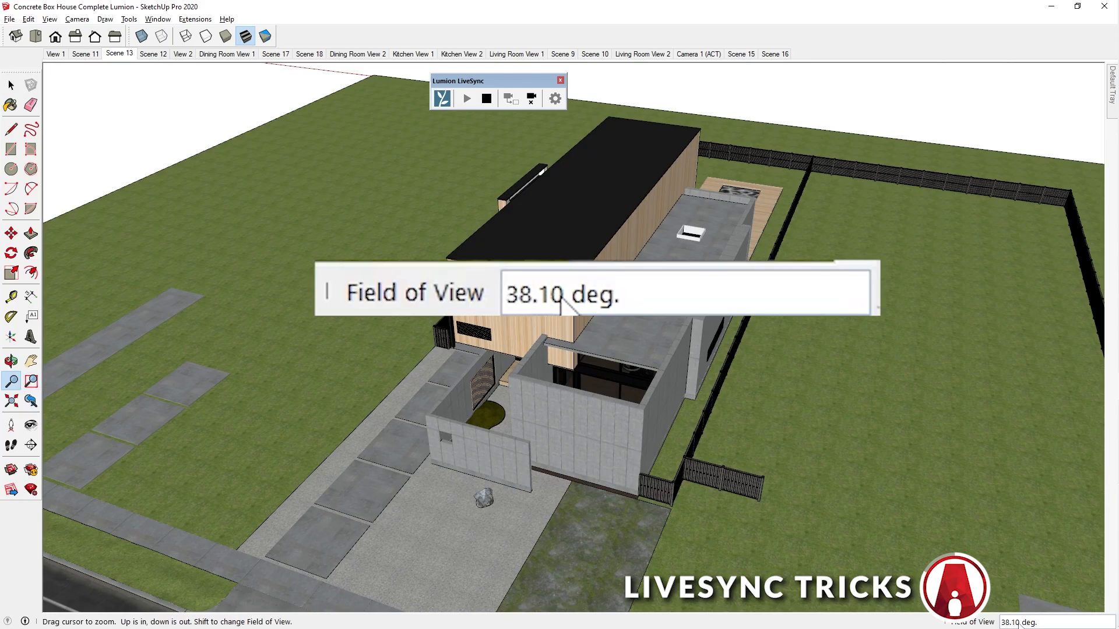
mouse_move(760, 327)
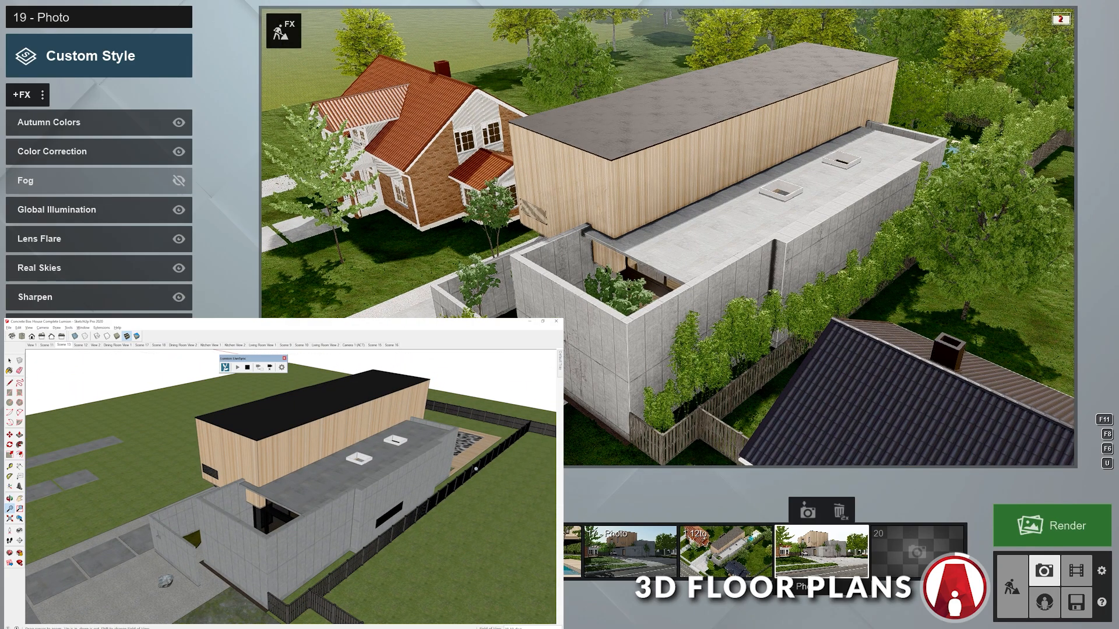
- Add the Orthographic View effect to photo 19 and switch it on
click(22, 94)
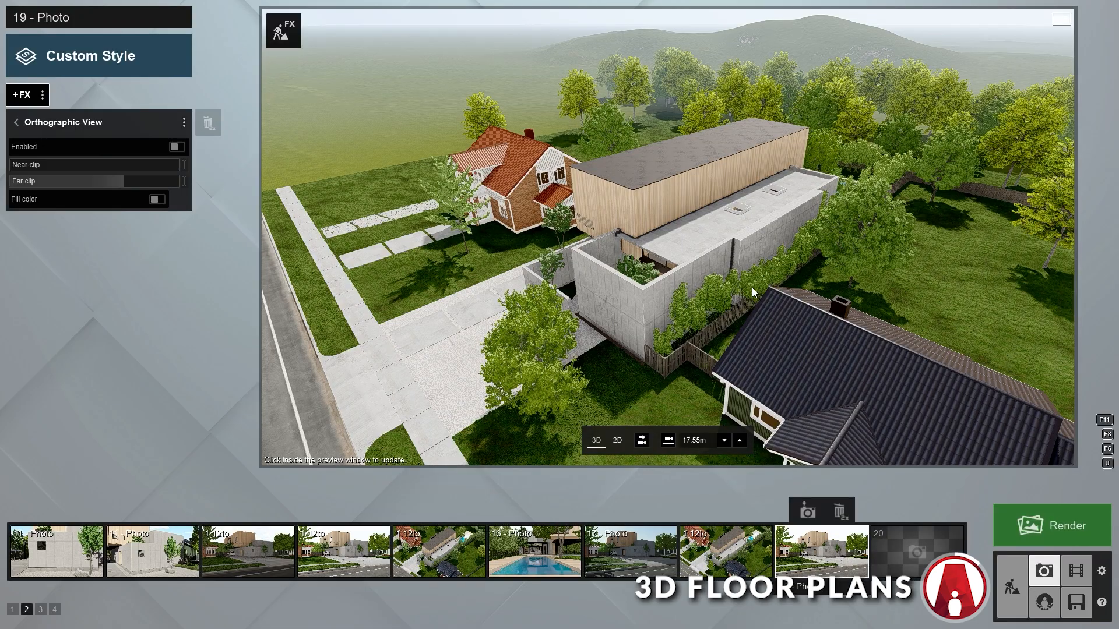
click(176, 147)
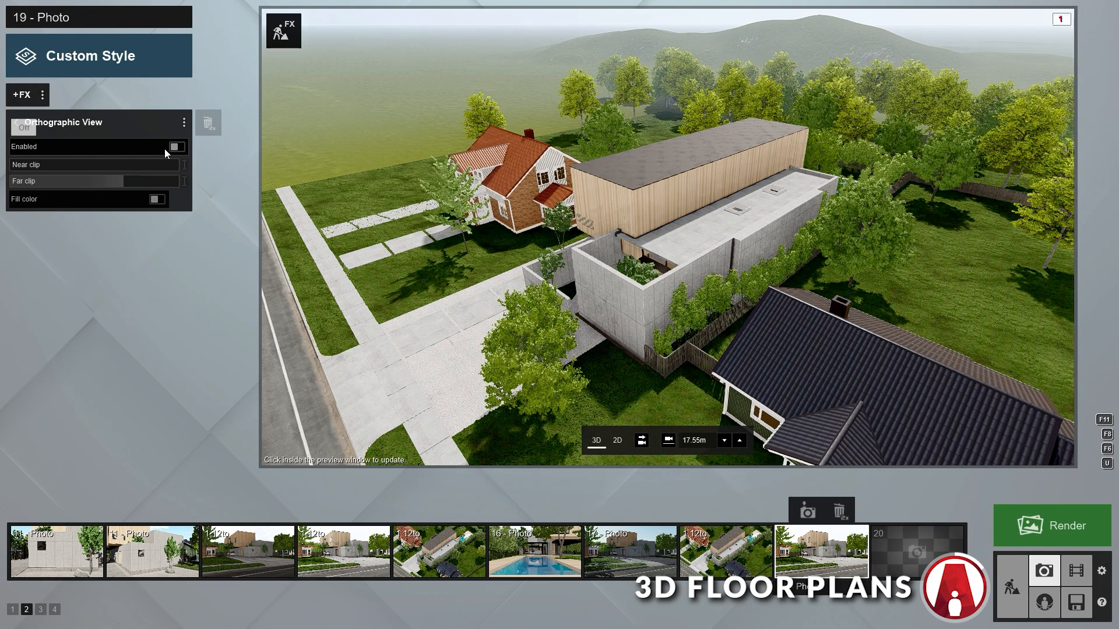
click(176, 147)
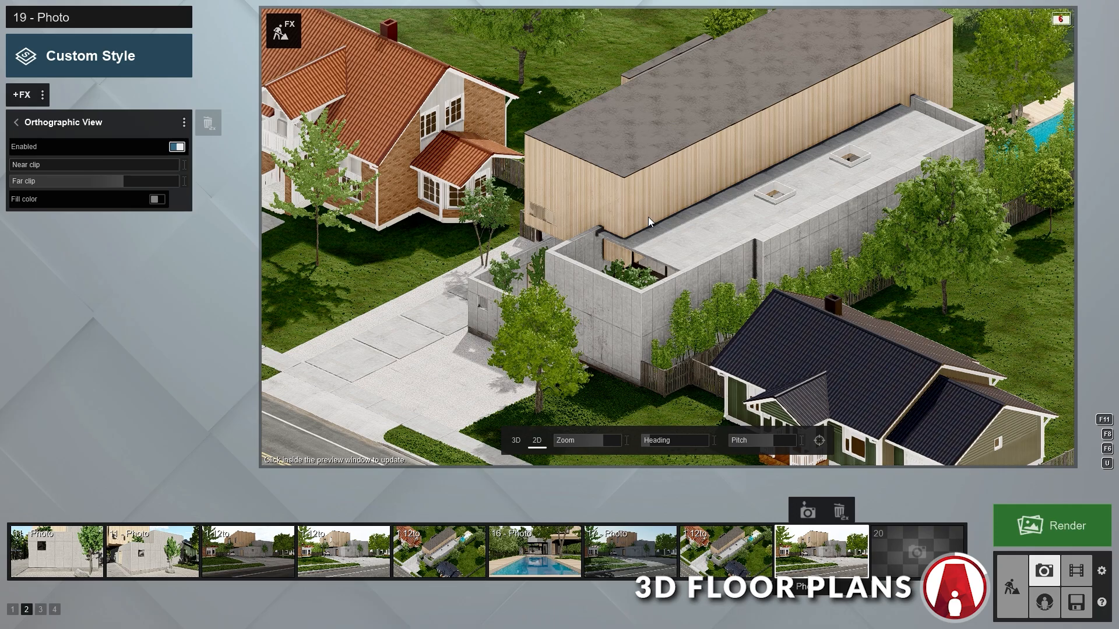
mouse_move(774, 67)
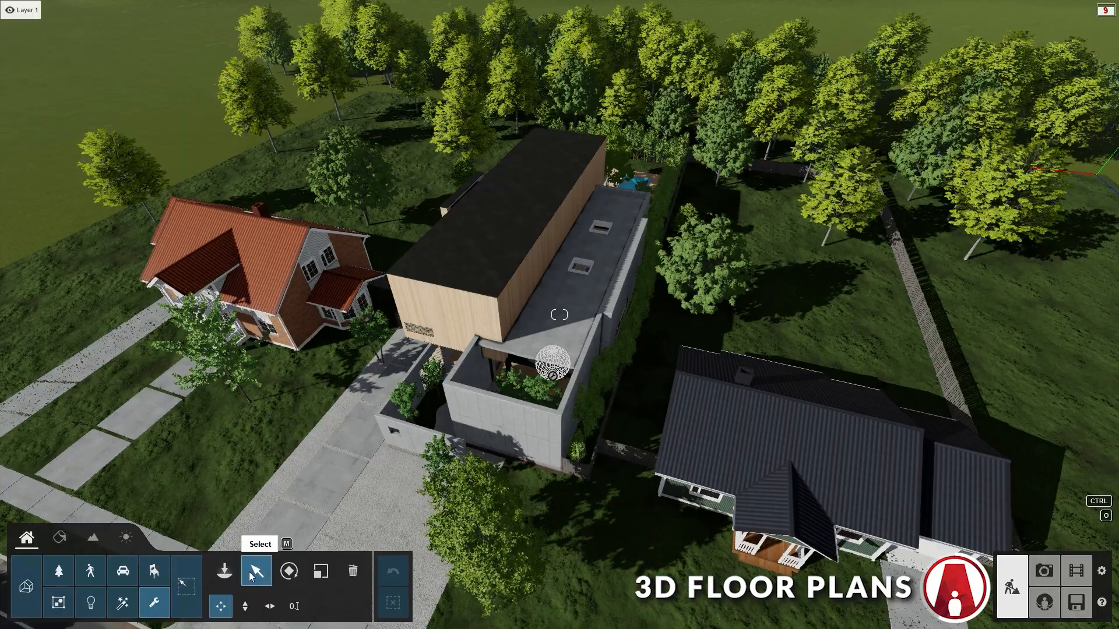
- Select the clip plane and pick the layers it cuts from What to clip
click(223, 570)
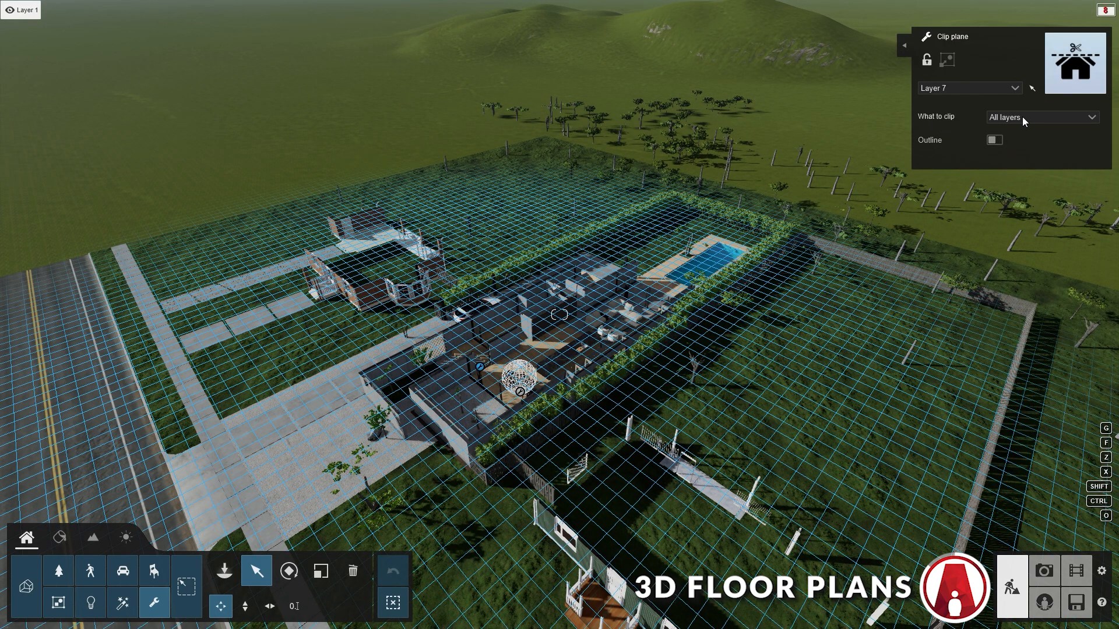
click(1040, 117)
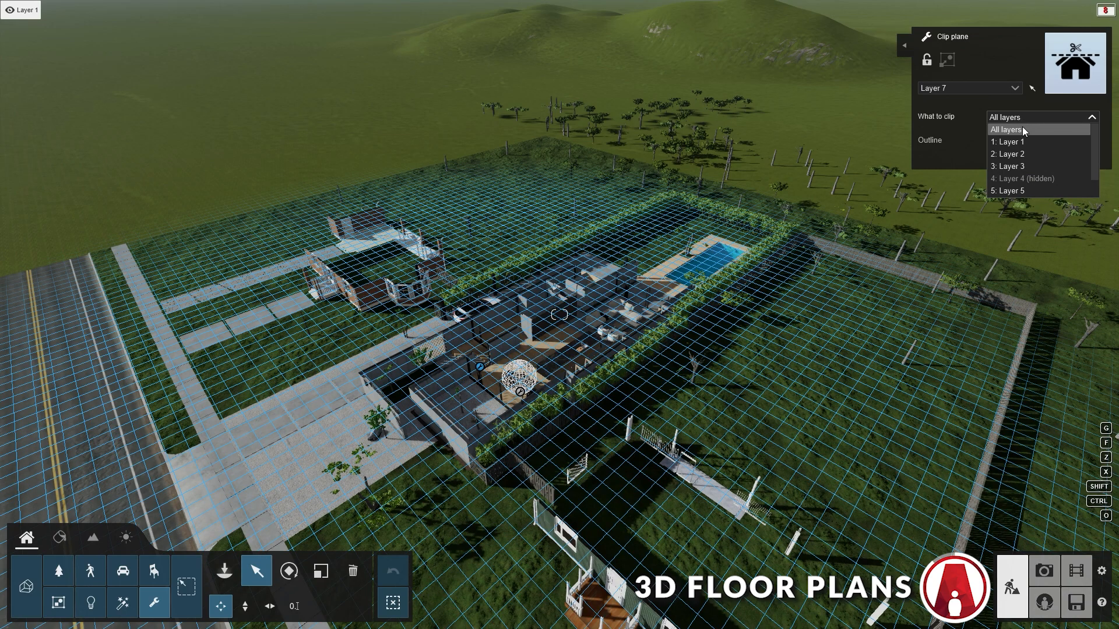
click(1006, 141)
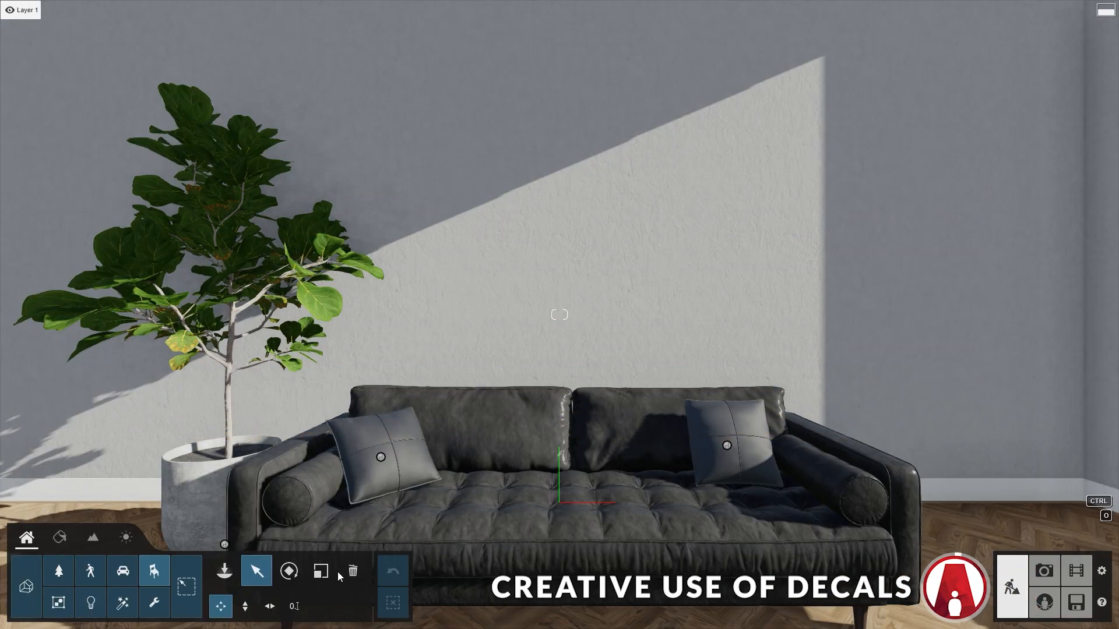
- Hang PictureFrame 057 above the sofa with a mountain sunset decal scaled and raised to fit
click(223, 571)
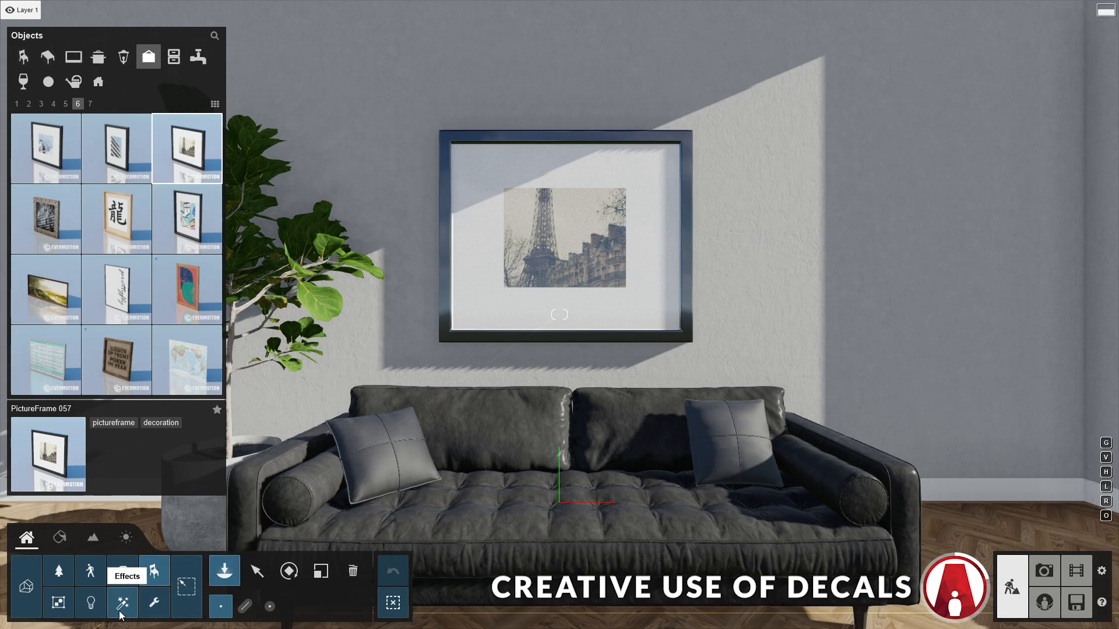
click(122, 602)
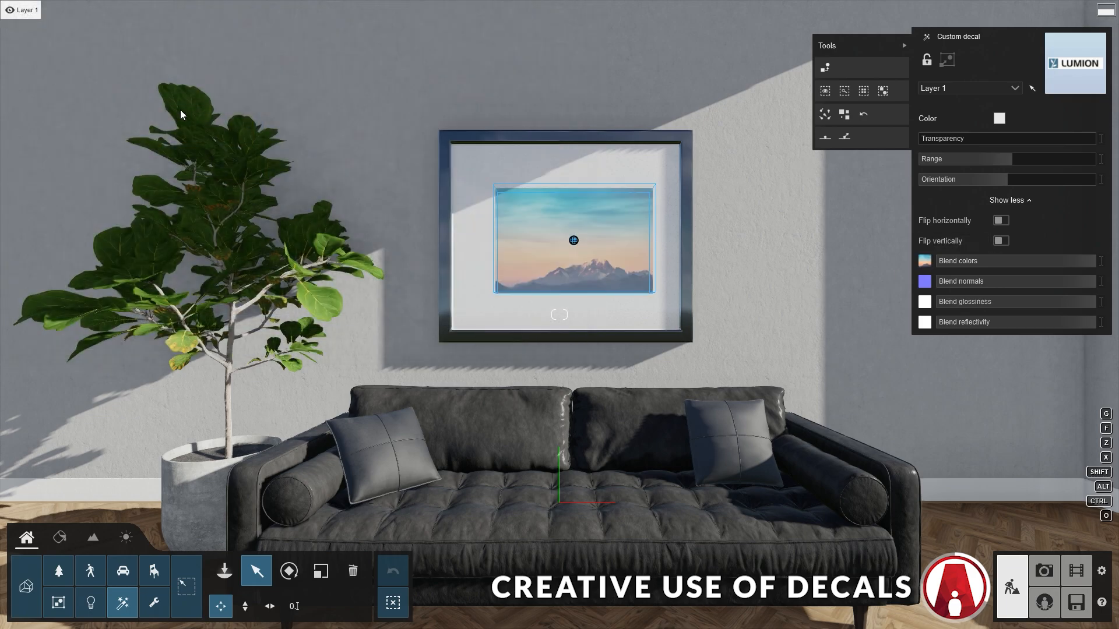
click(321, 571)
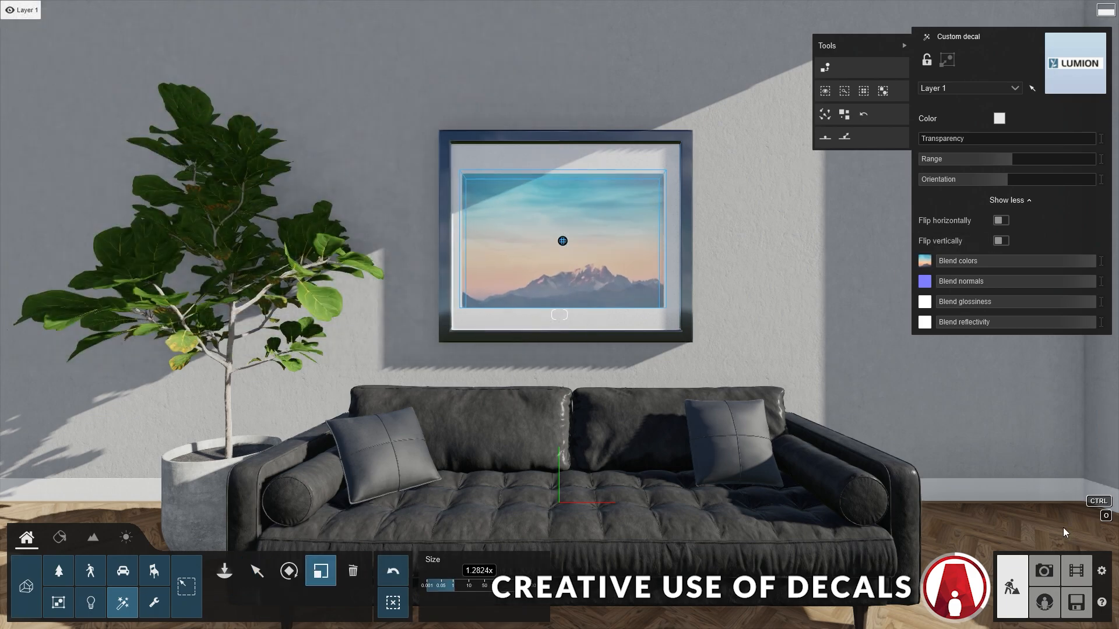
click(256, 571)
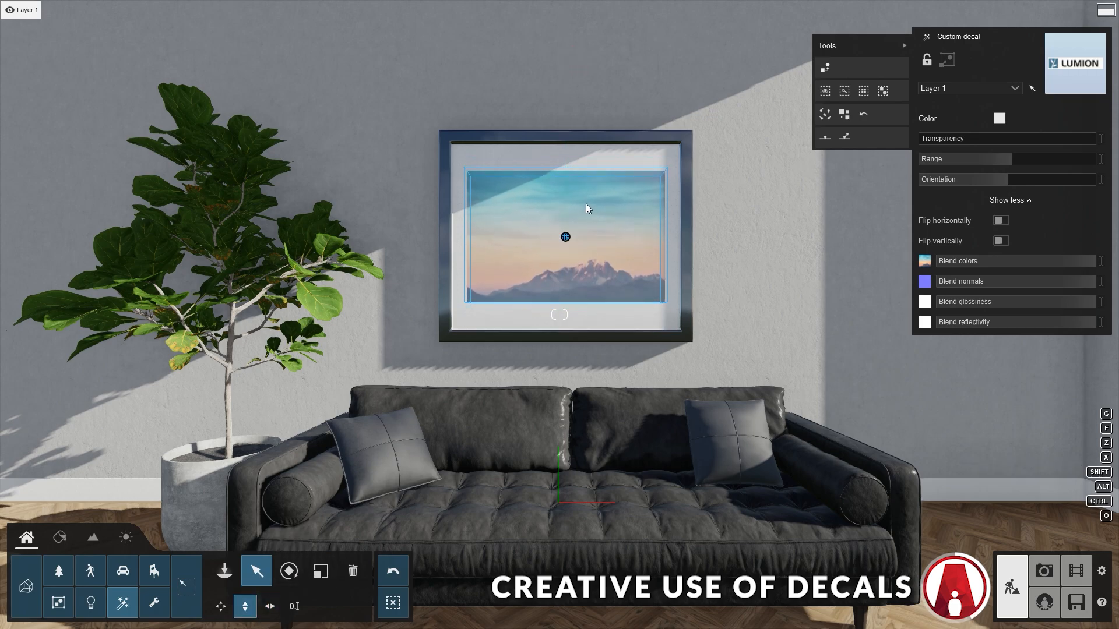
mouse_move(676, 349)
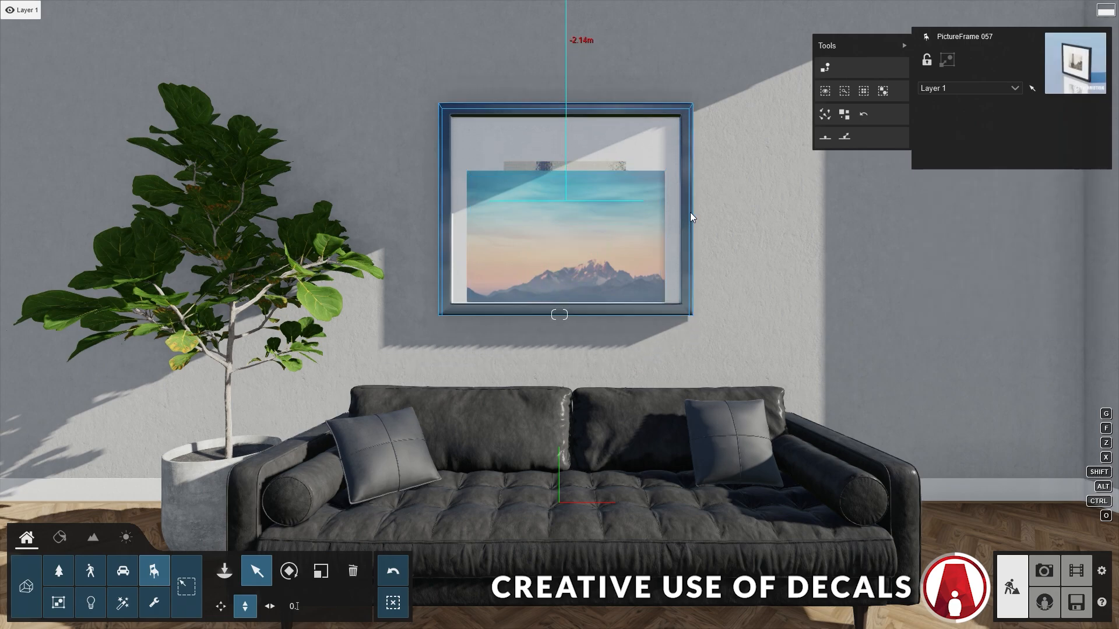
click(670, 217)
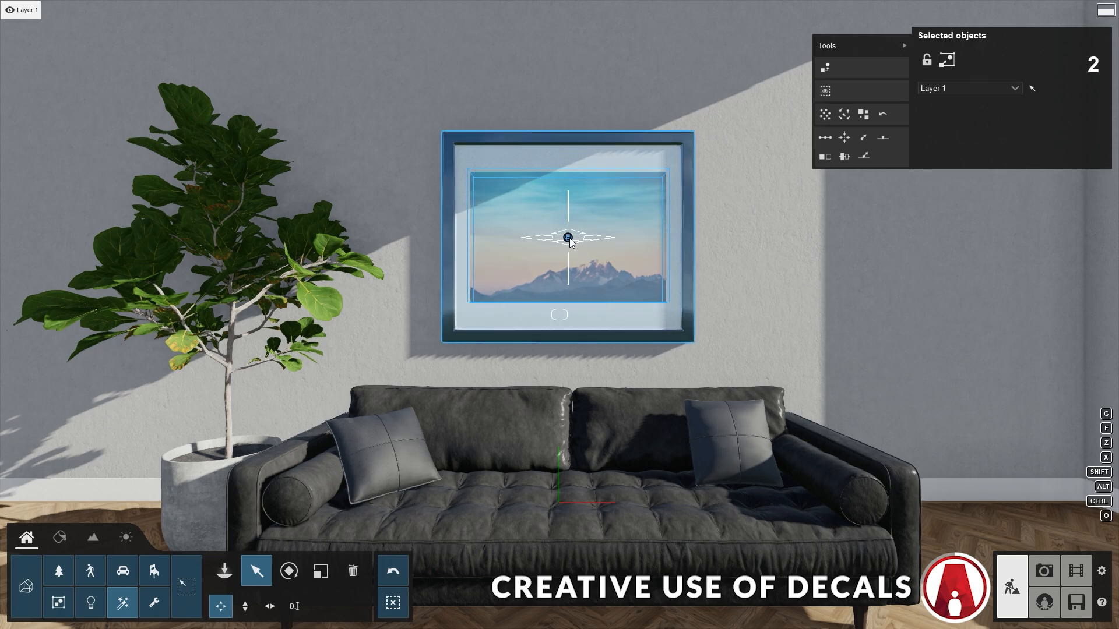
mouse_move(947, 60)
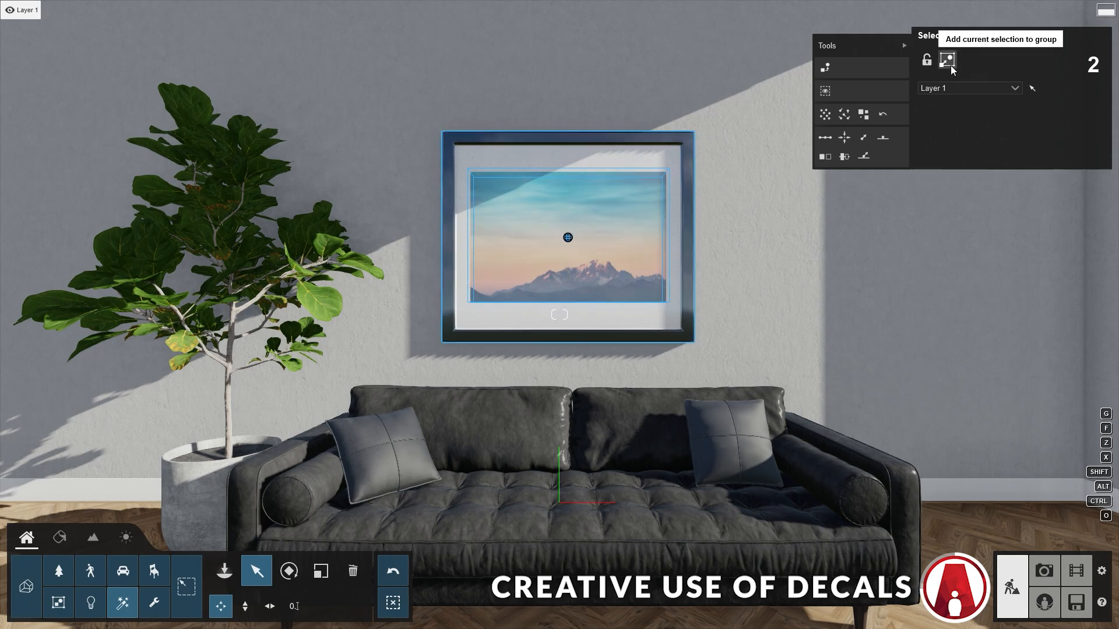
- Group the picture frame with its decal and adjust the group's scale and height
click(947, 60)
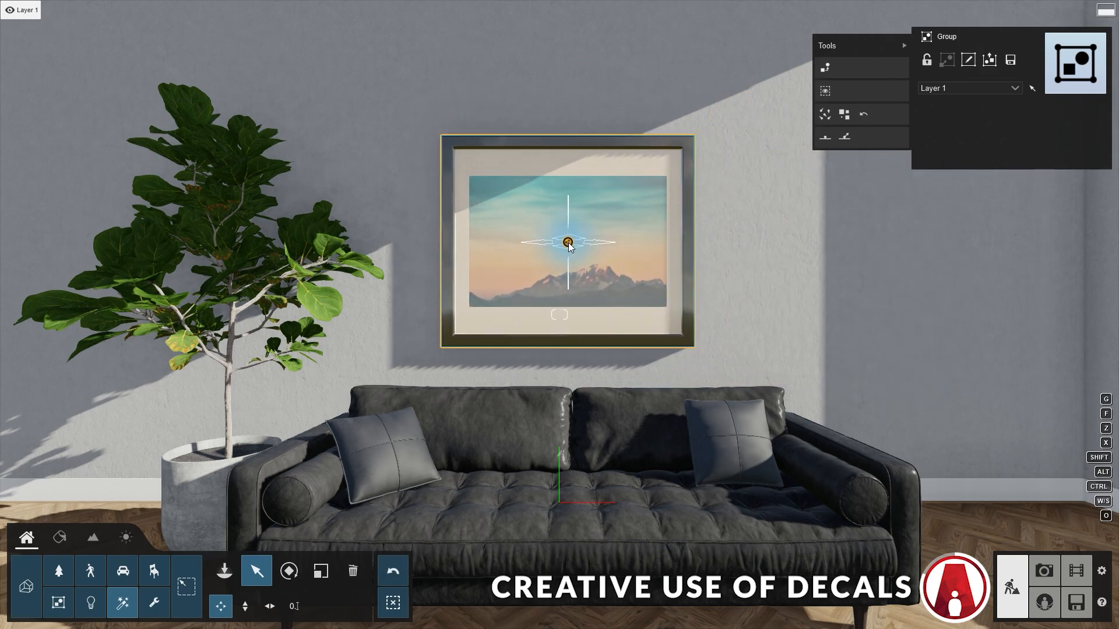
click(319, 571)
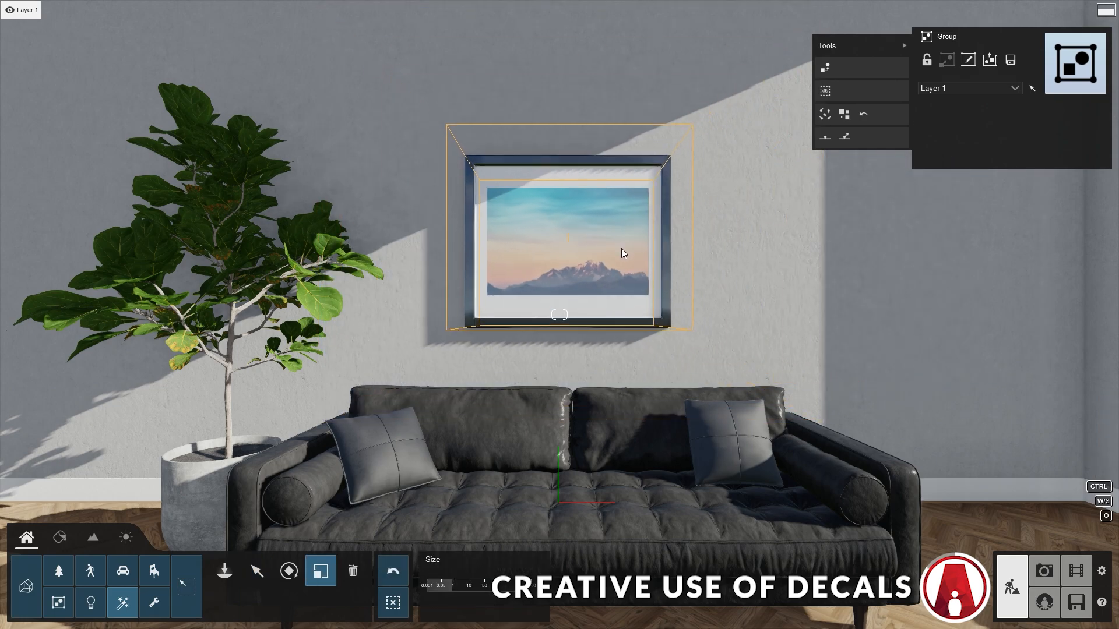
click(255, 571)
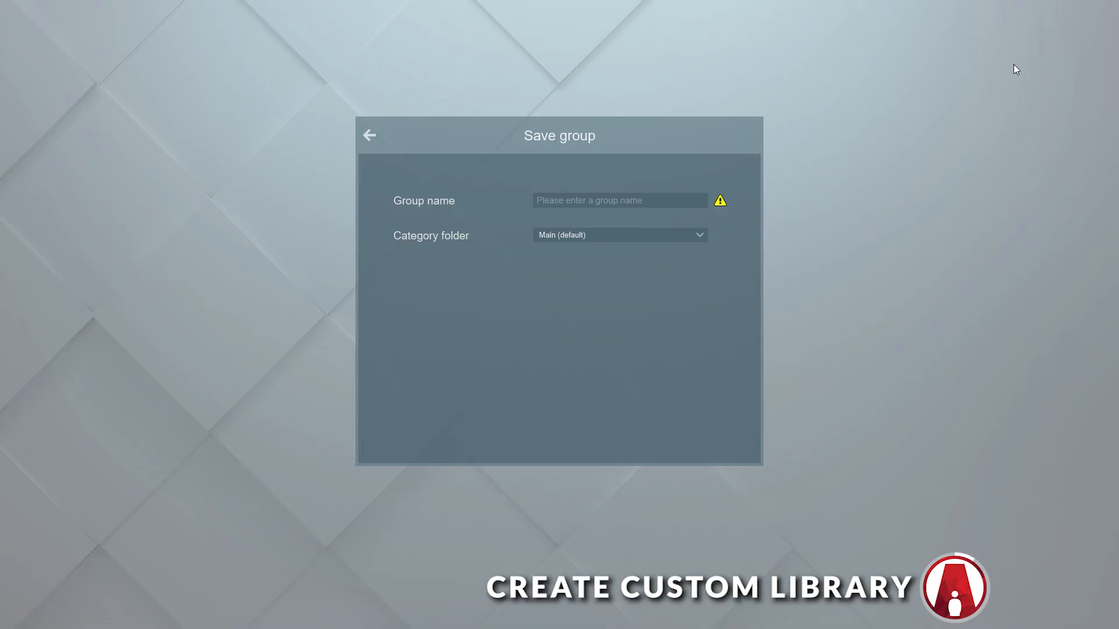
- Save the group as 'Picture 1' in a new 'Picture Frame' folder
click(618, 234)
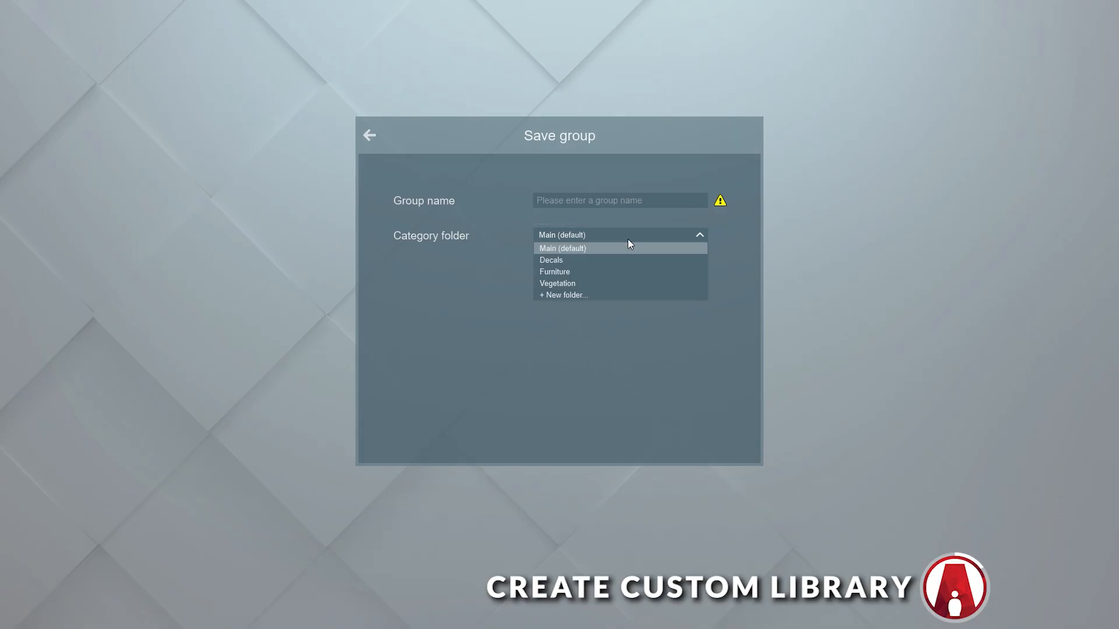
mouse_move(563, 295)
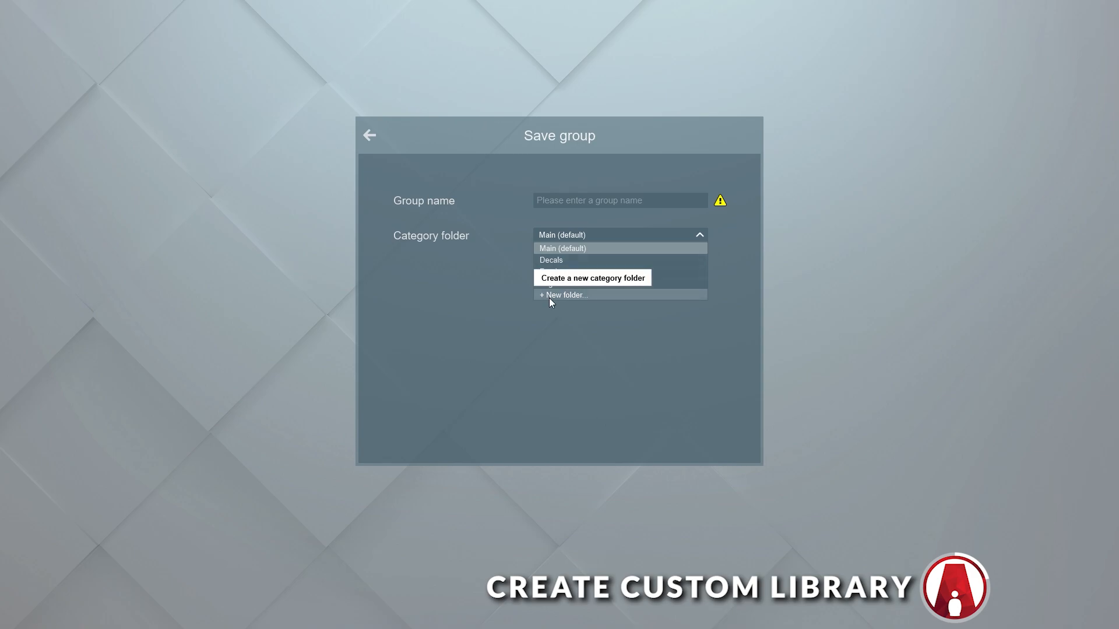
click(563, 295)
text(Picture Frame)
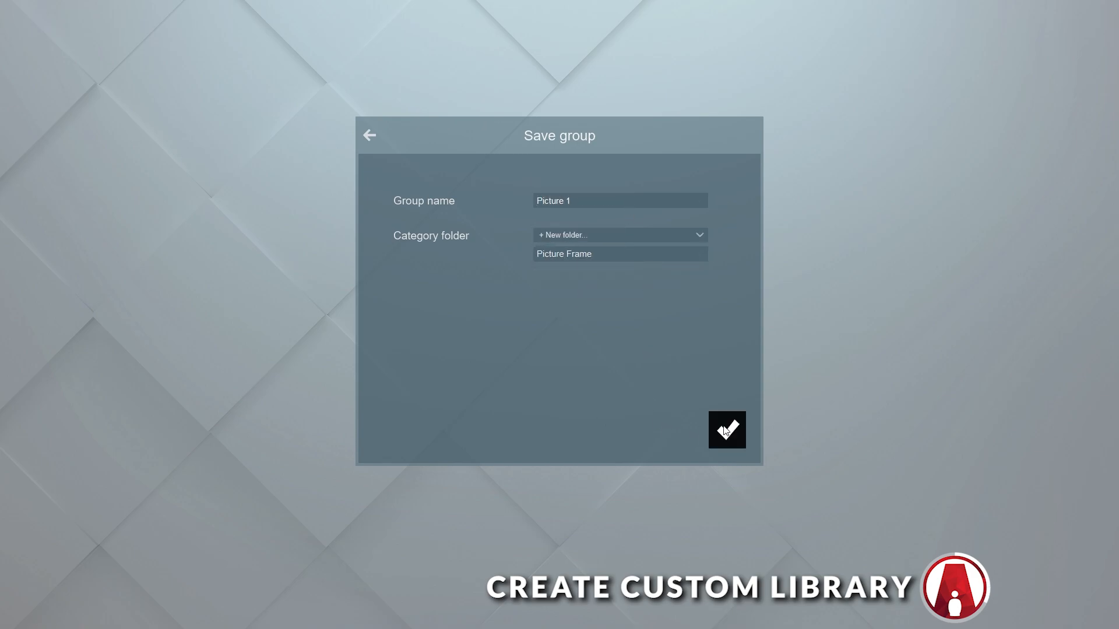
click(726, 430)
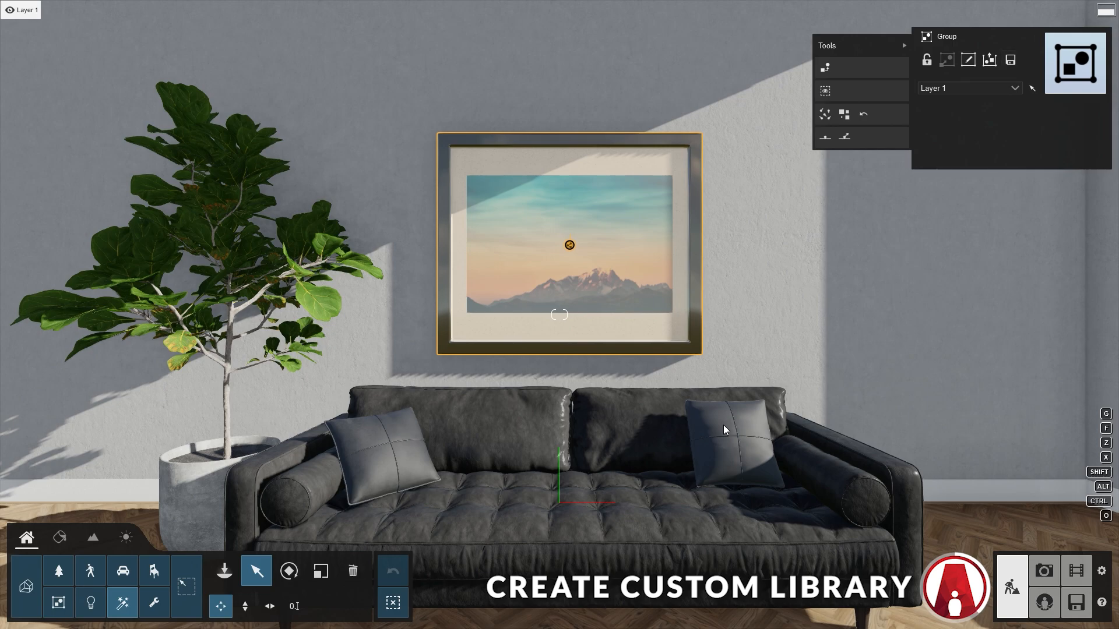
- Open the Groups library to see the Picture Frame folder and its saved thumbnail
click(58, 603)
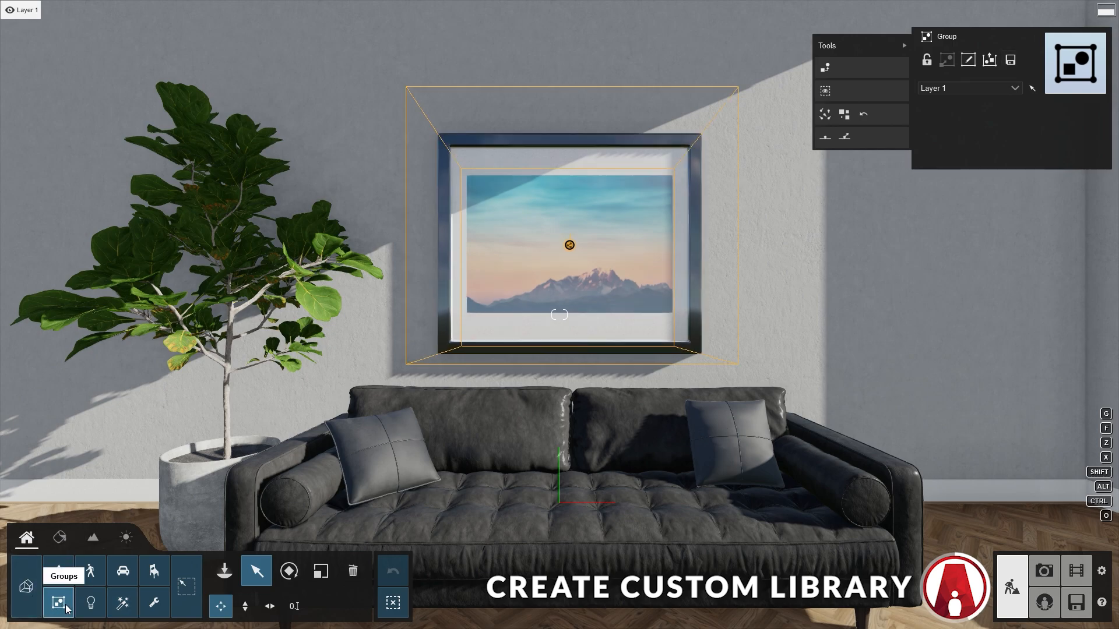
click(59, 603)
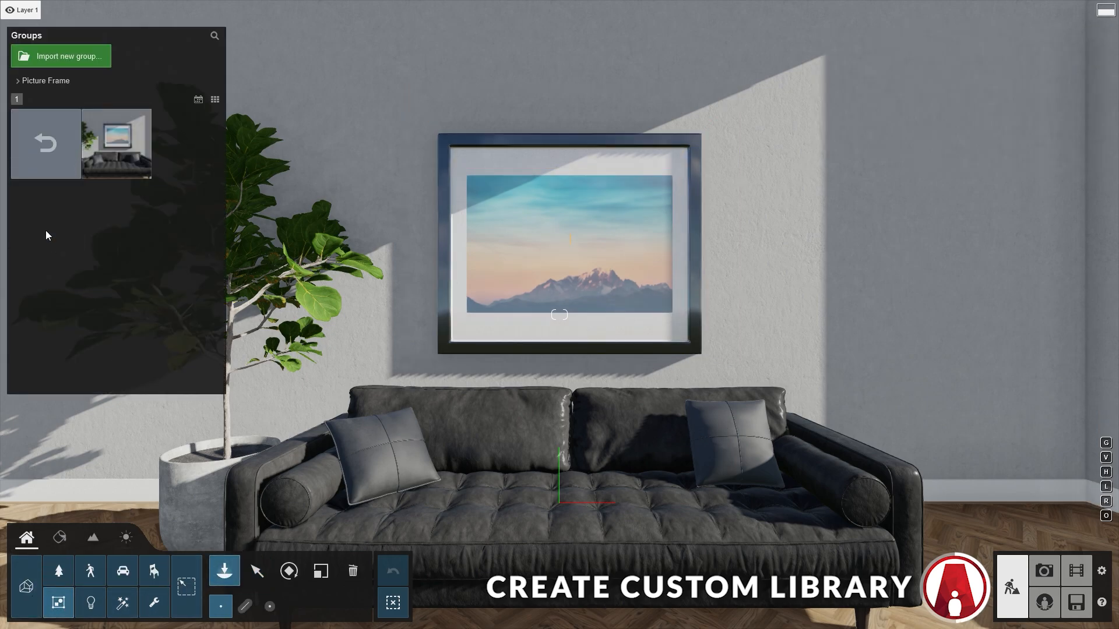